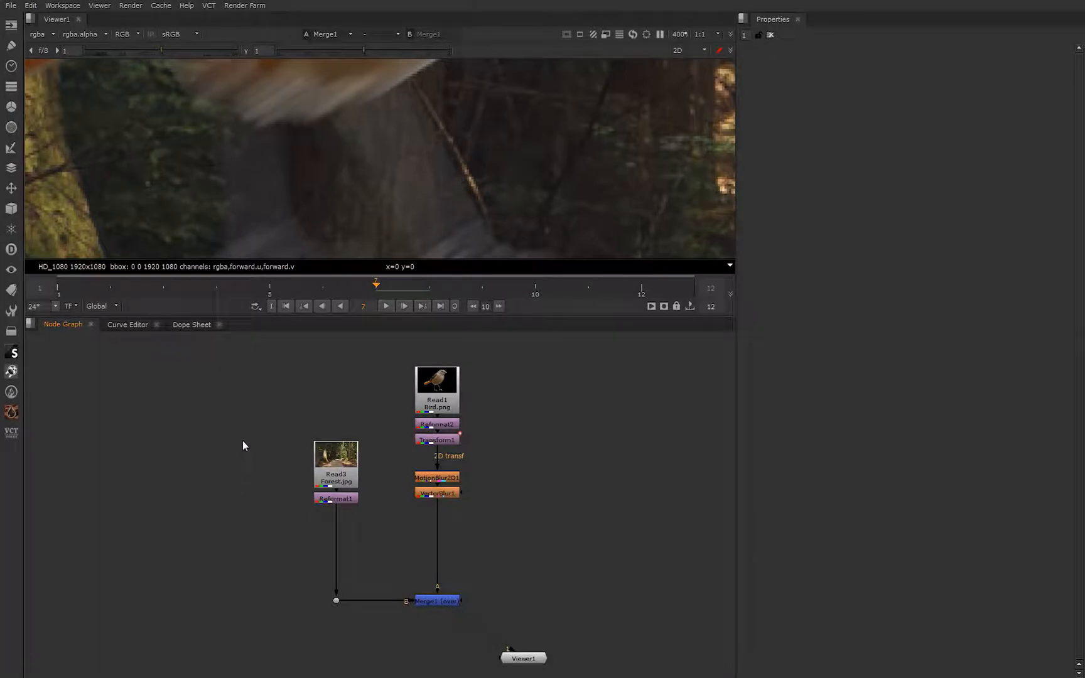
mouse_move(354, 495)
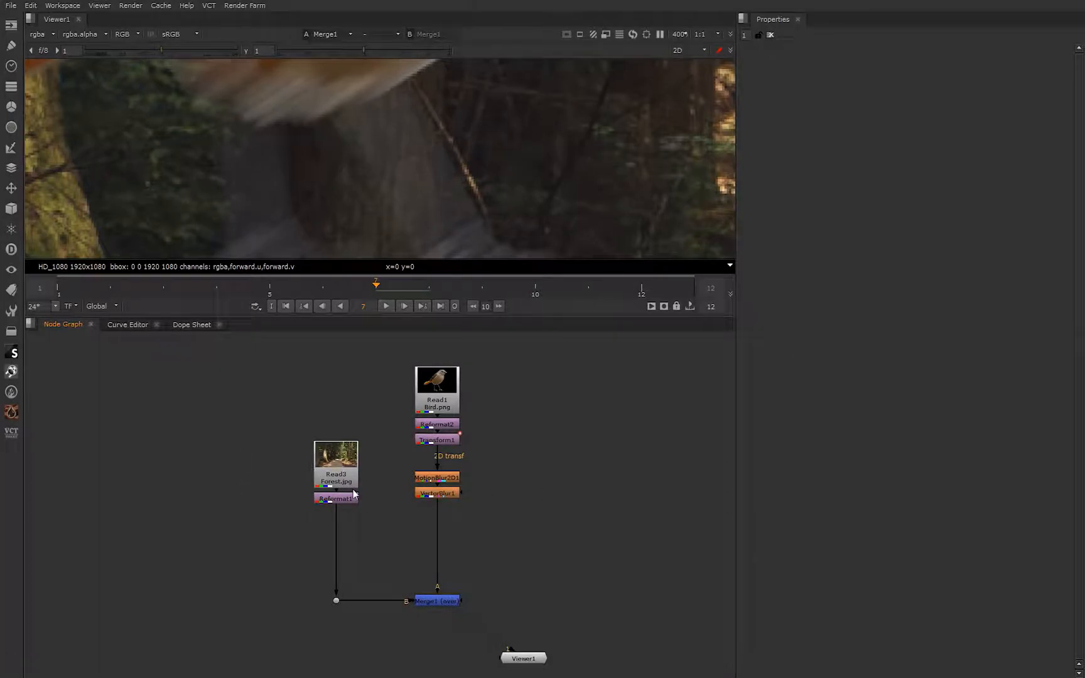
mouse_move(462, 213)
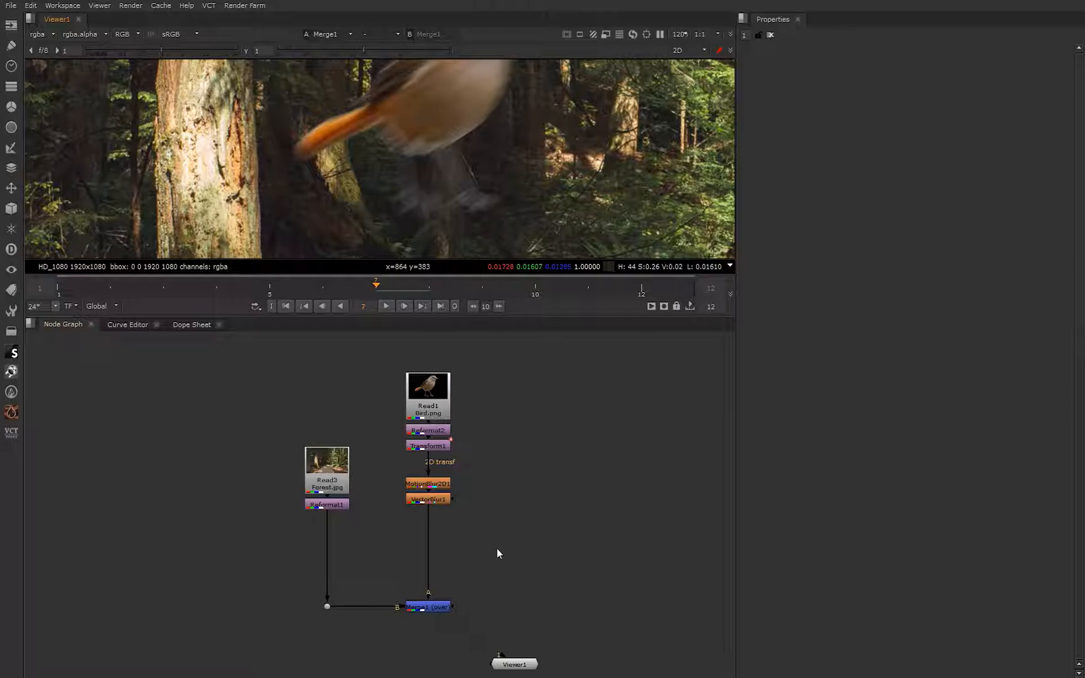
mouse_move(493, 544)
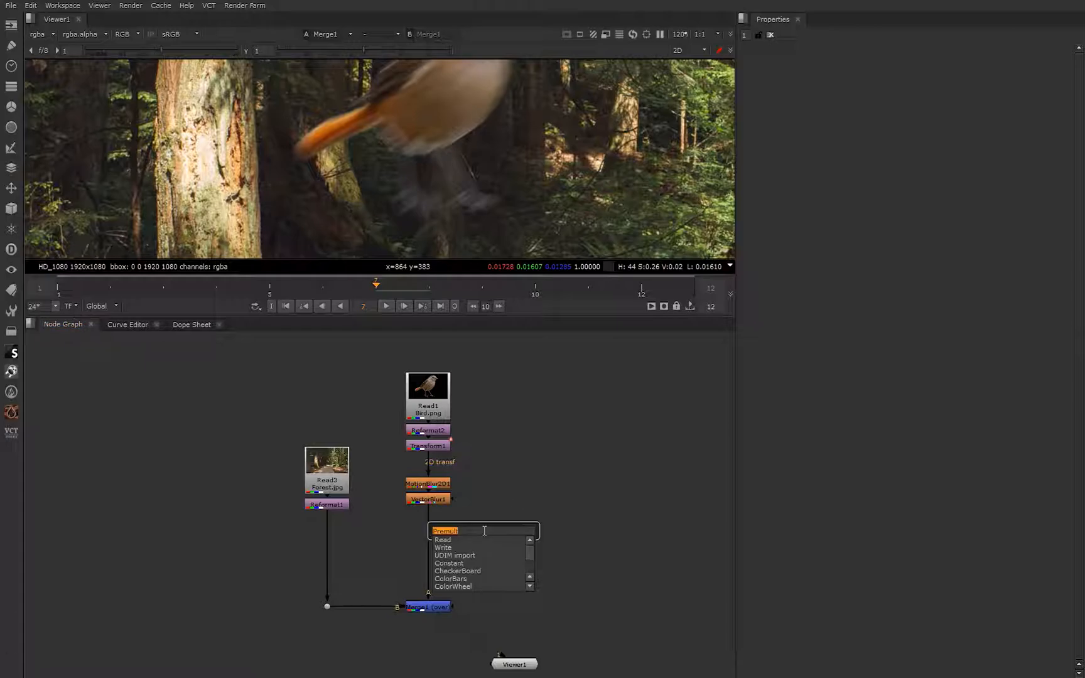
- Create an Unpremult node off the VectorBlur1 bird branch and sample its leg-edge colour in the Viewer
text(Unpremult)
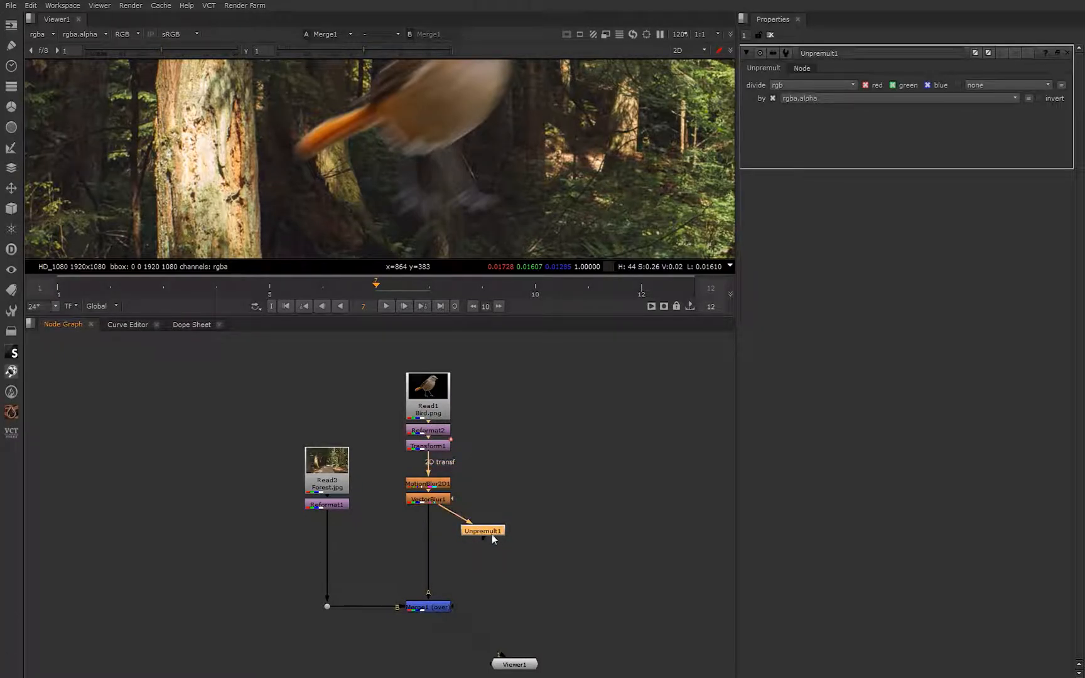
click(427, 499)
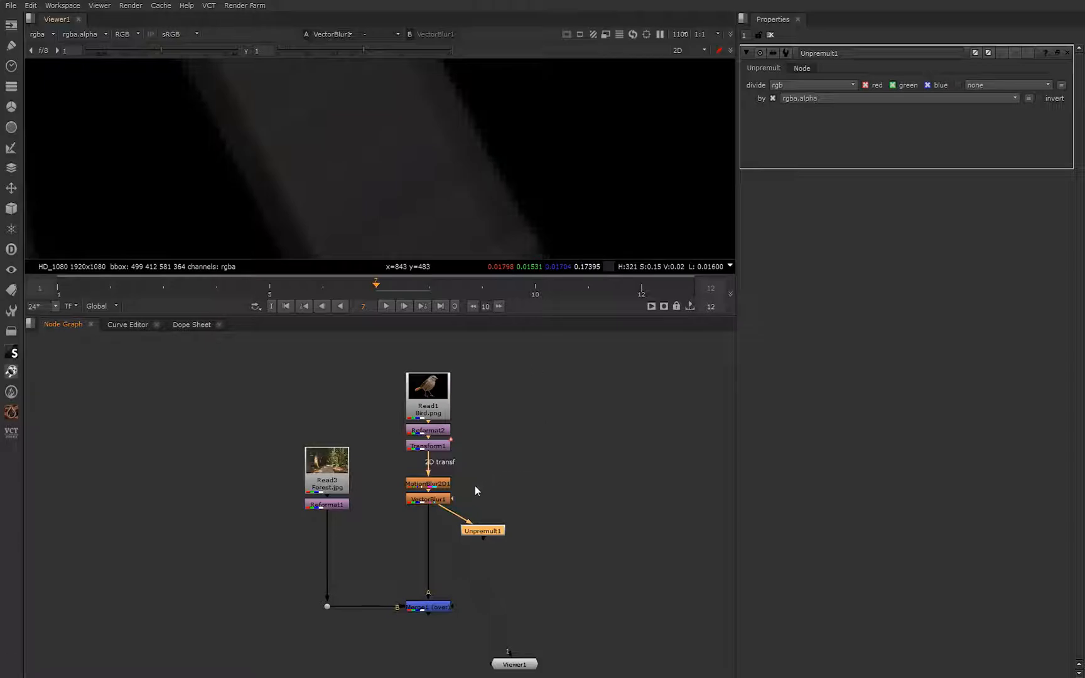
click(482, 531)
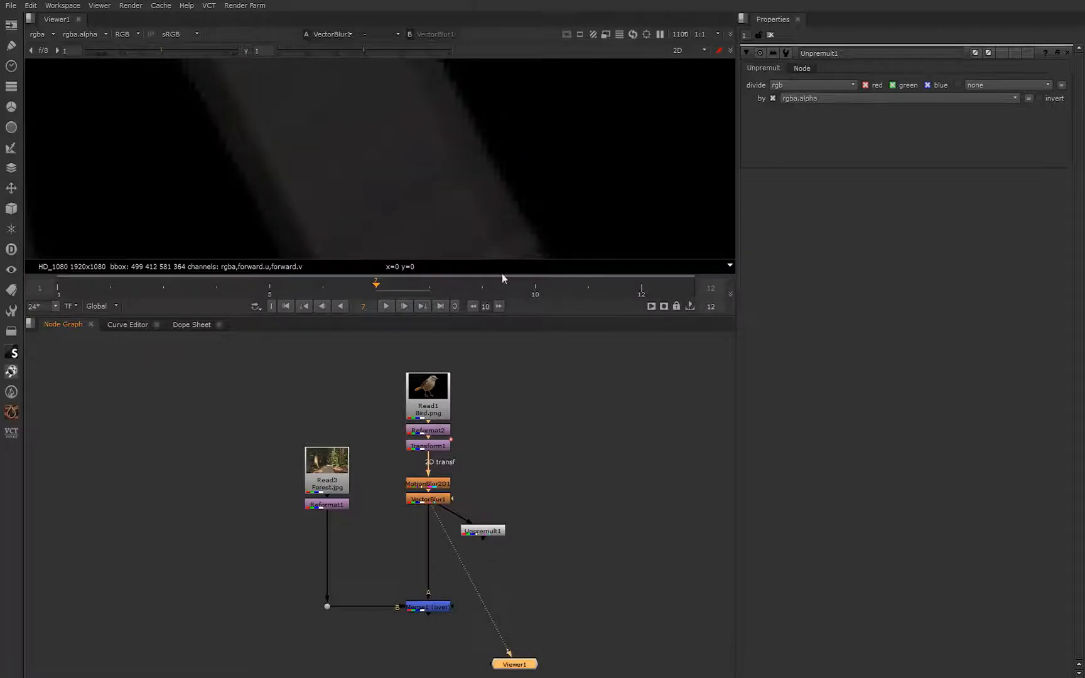
mouse_move(496, 186)
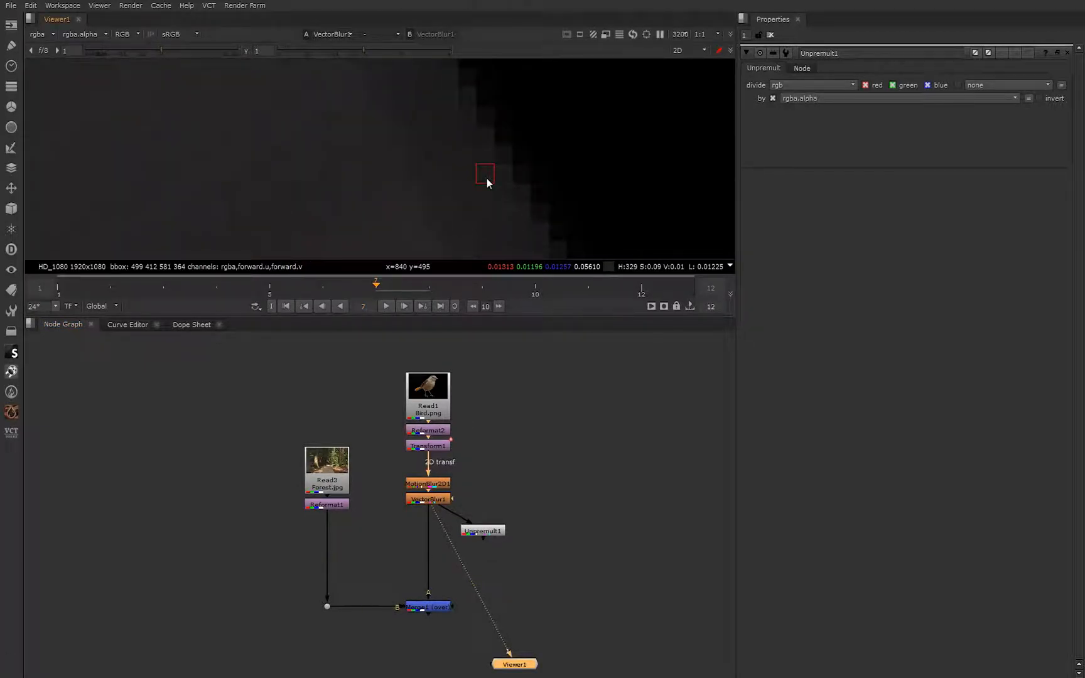
mouse_move(498, 540)
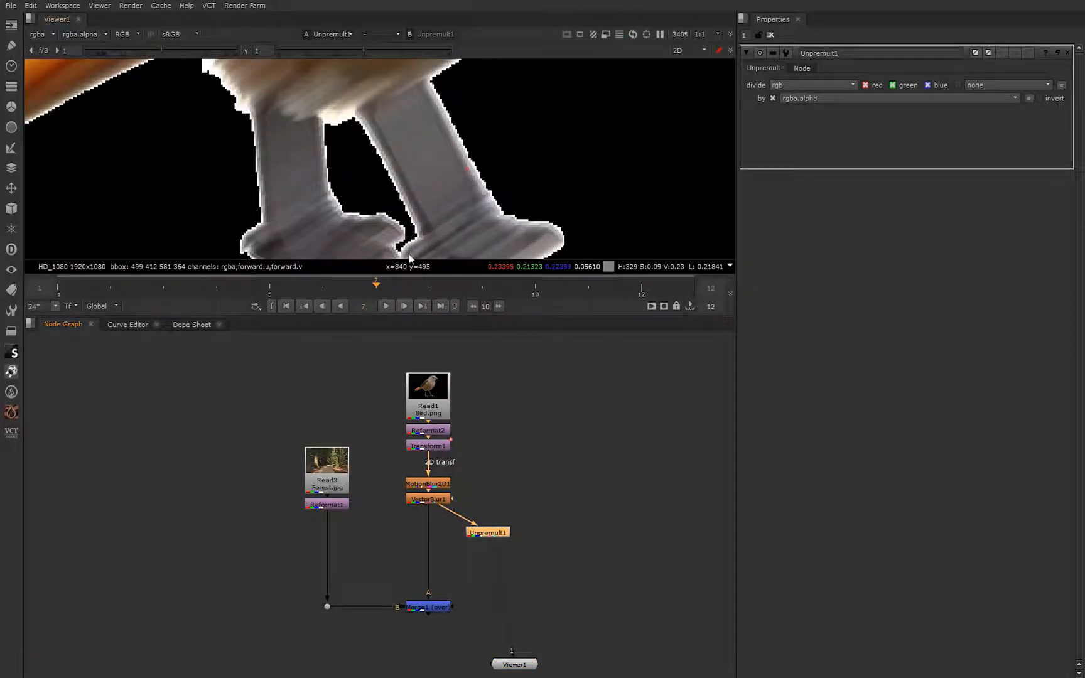
mouse_move(459, 183)
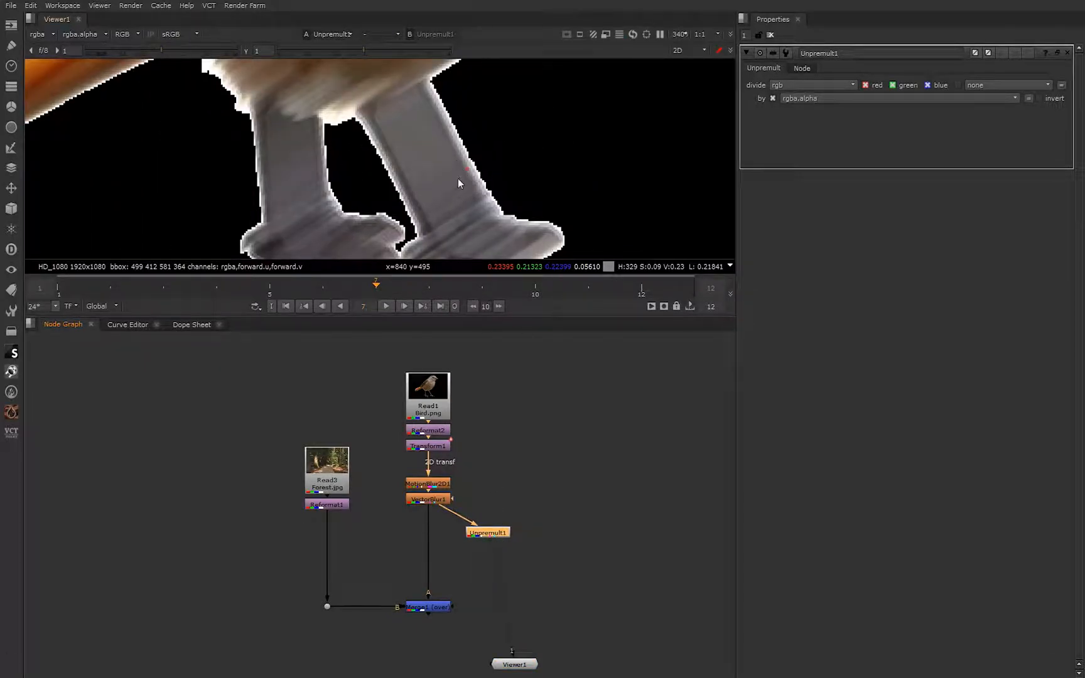
click(533, 287)
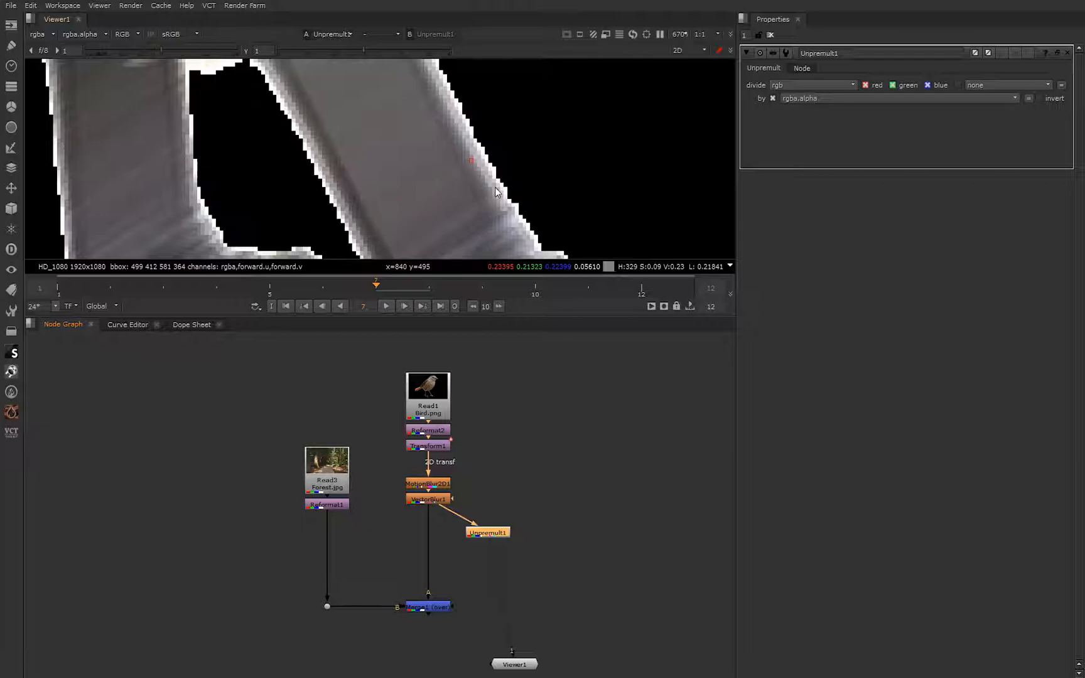
mouse_move(507, 228)
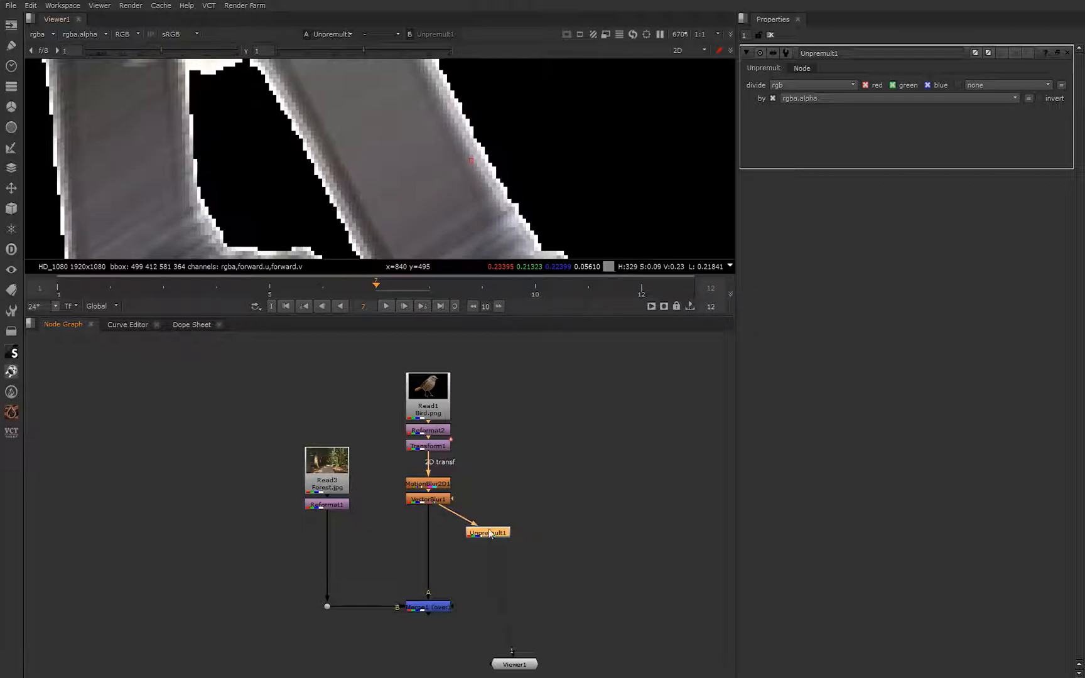
- Select Unpremult1 as the insertion point for the bird's Grade node
click(487, 532)
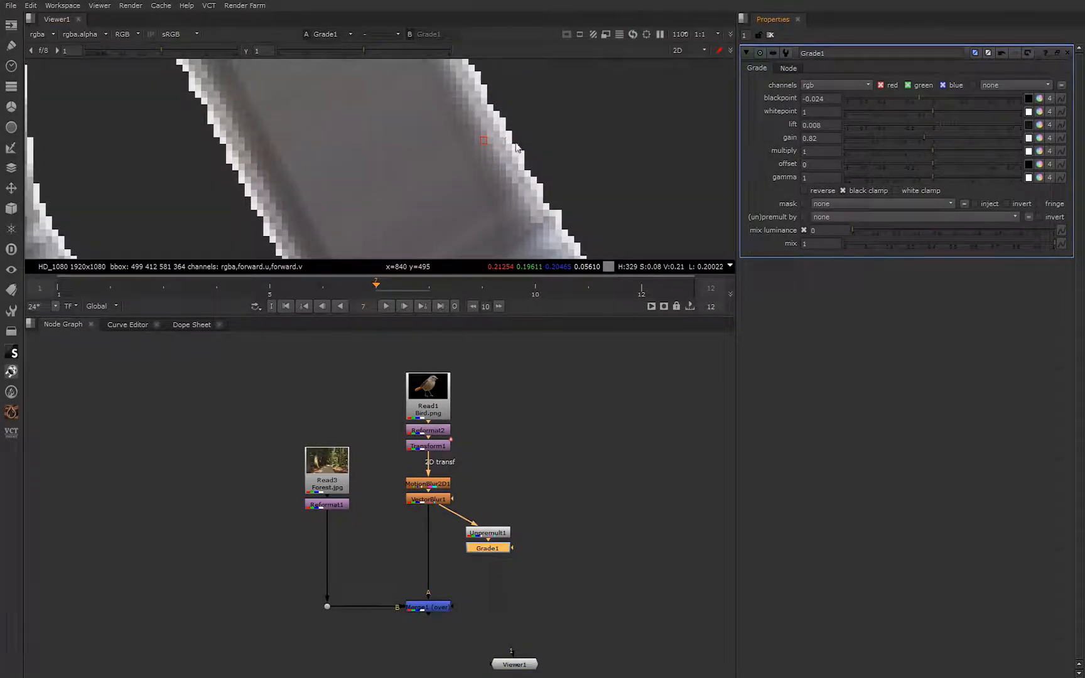
mouse_move(521, 157)
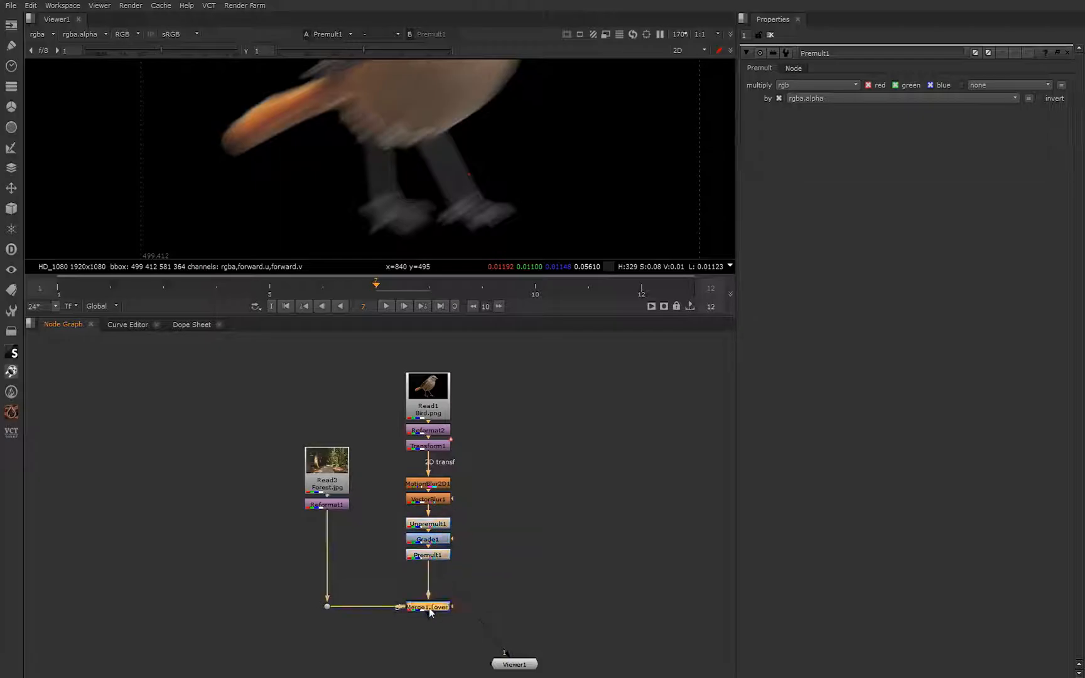
click(427, 606)
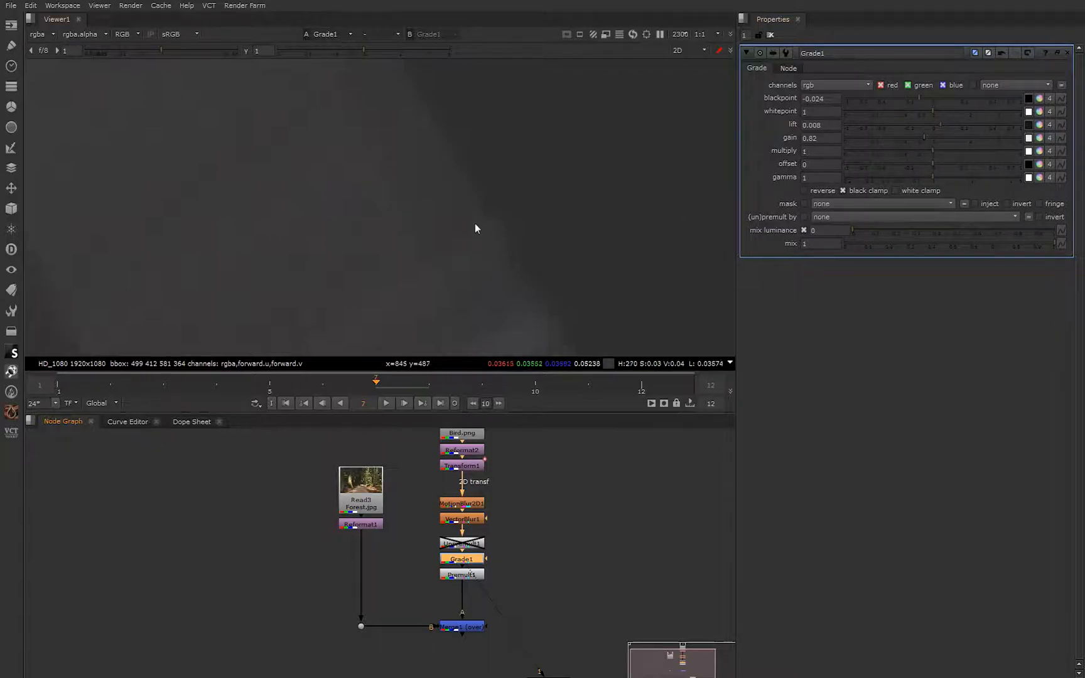
mouse_move(440, 241)
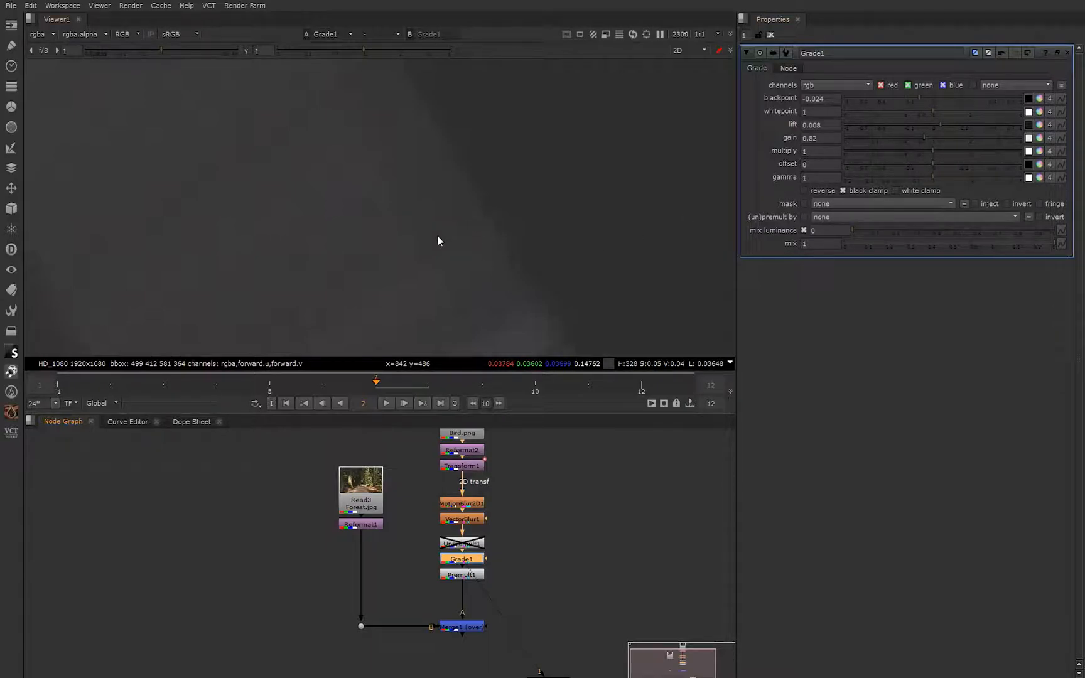
mouse_move(352, 254)
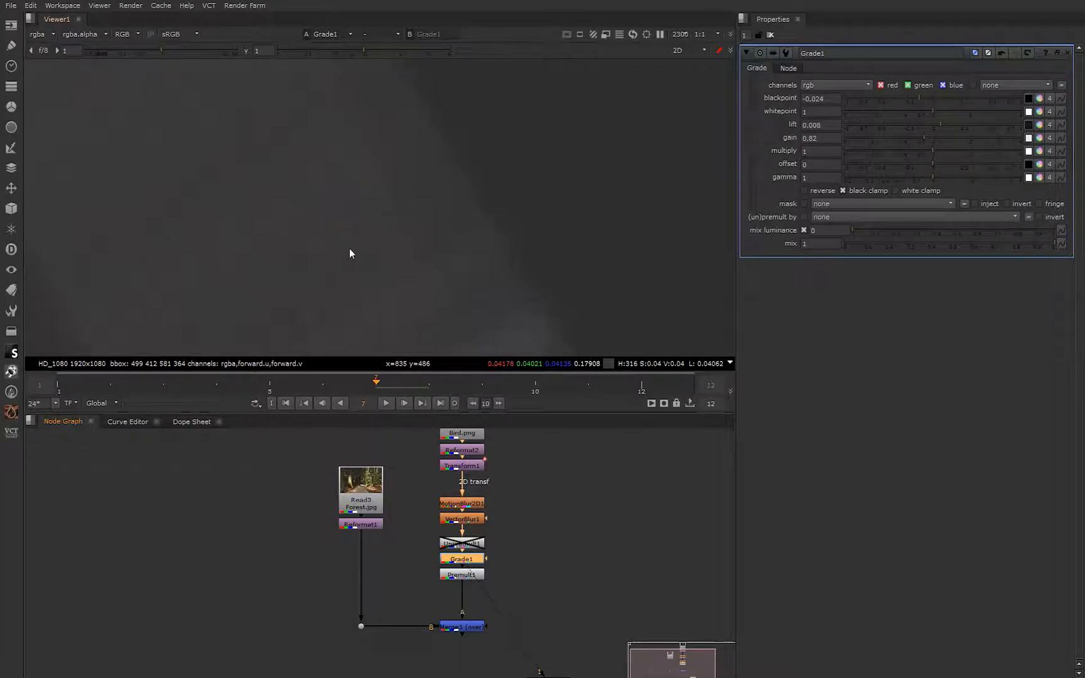
mouse_move(355, 254)
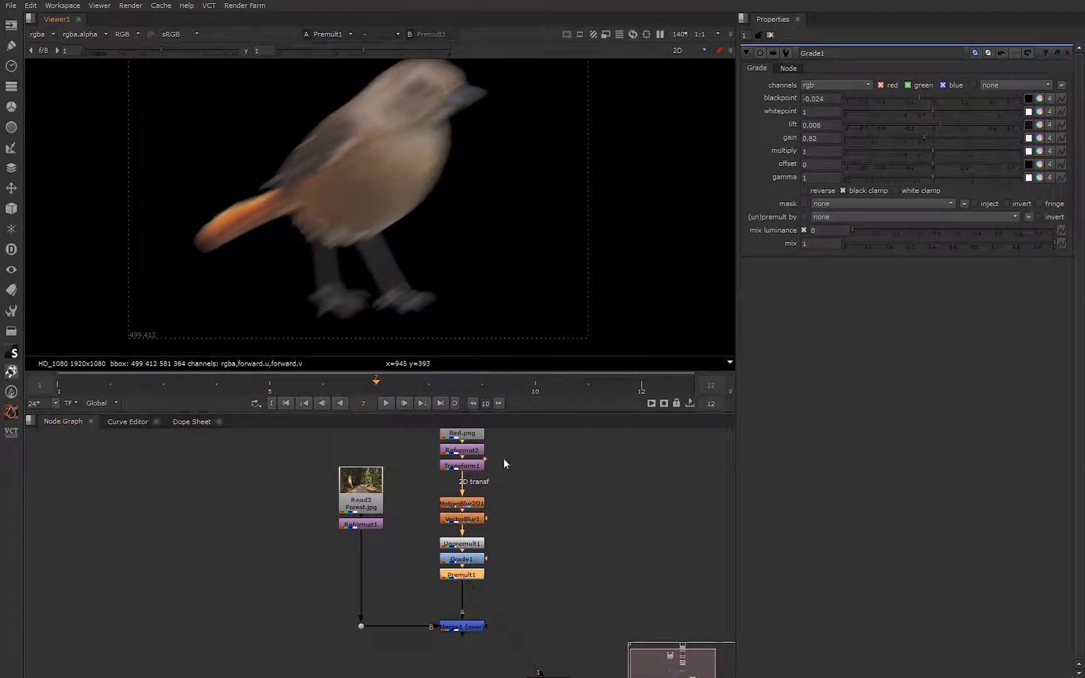
- Add Unpremult2 fed by VectorBlur1 and compare its output with the vector blur in the Viewer
click(461, 626)
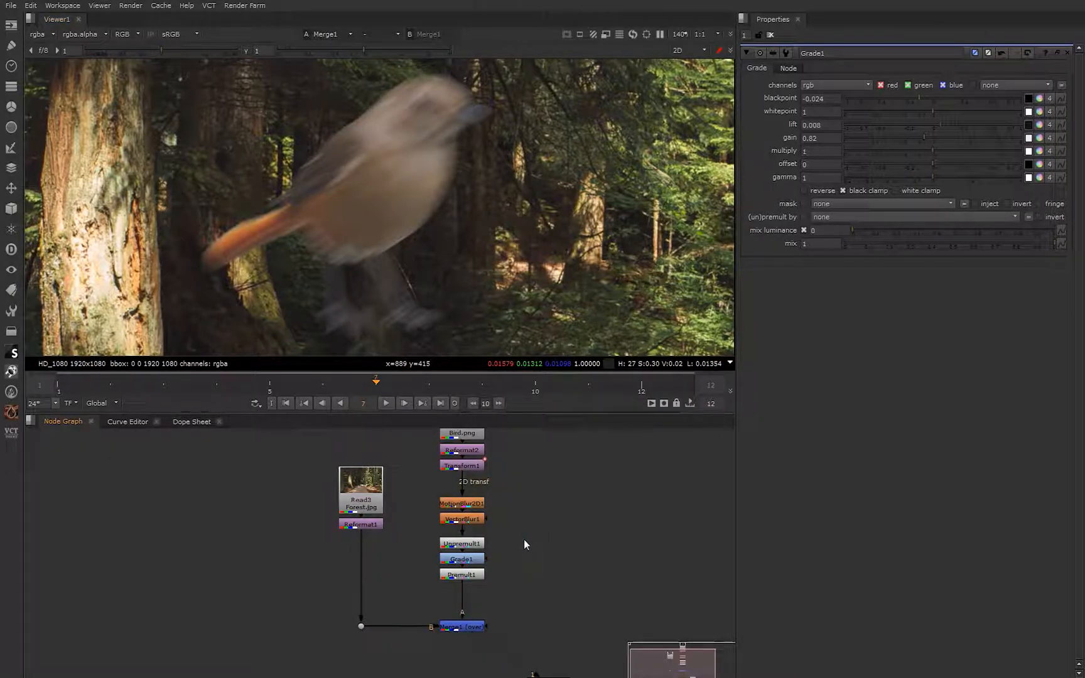
text(un)
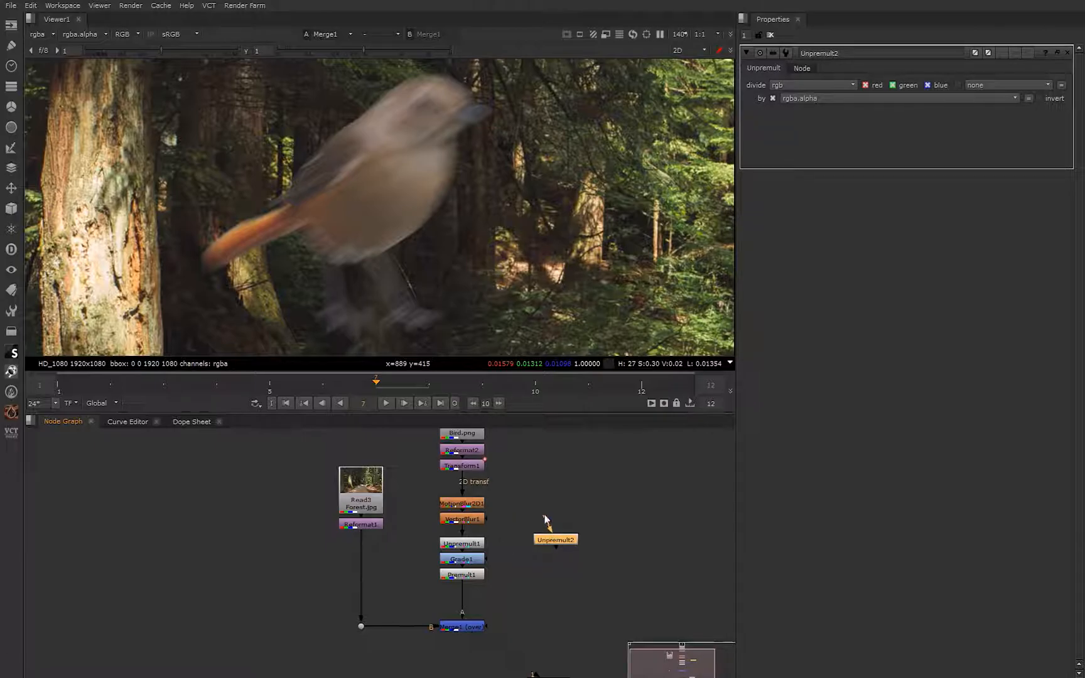
drag(555, 540, 543, 519)
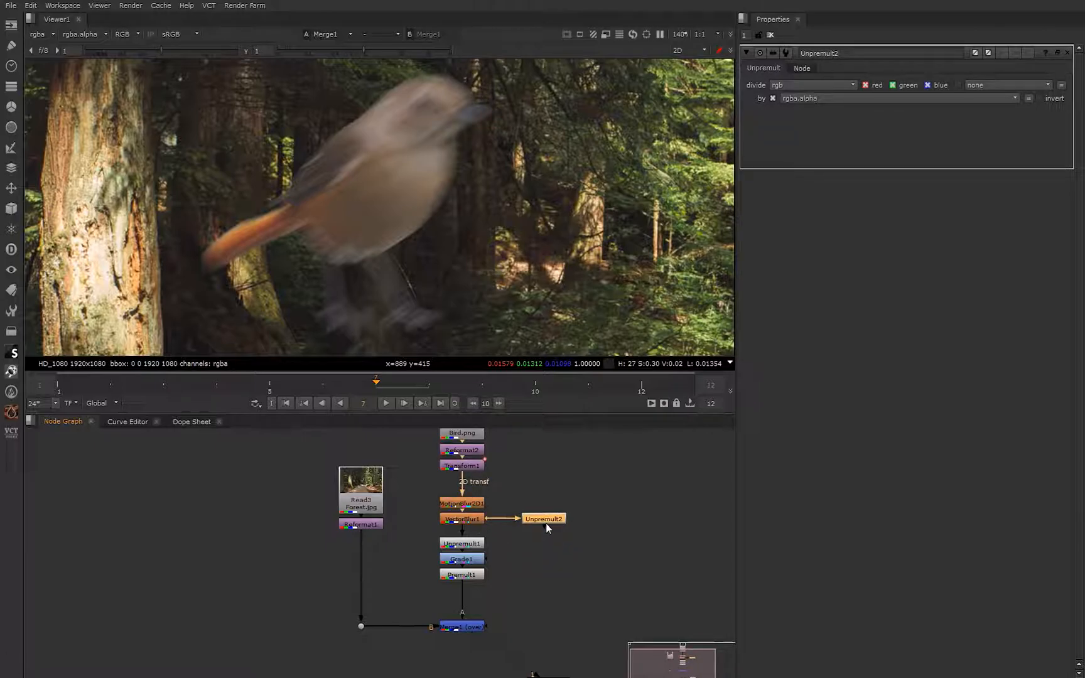
click(544, 519)
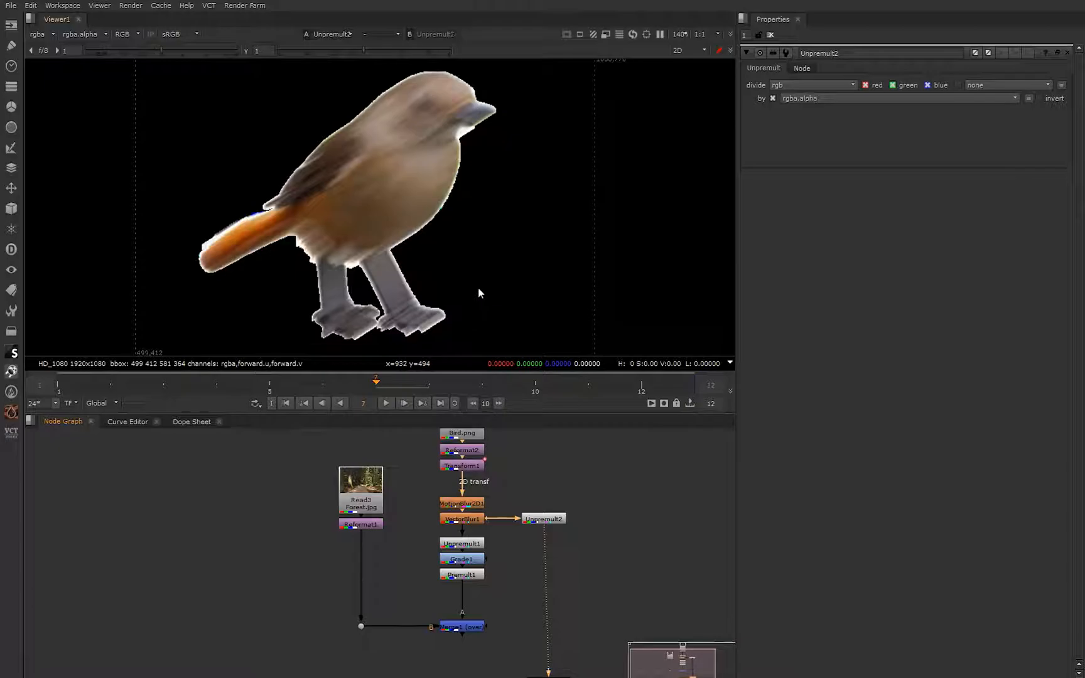
mouse_move(425, 321)
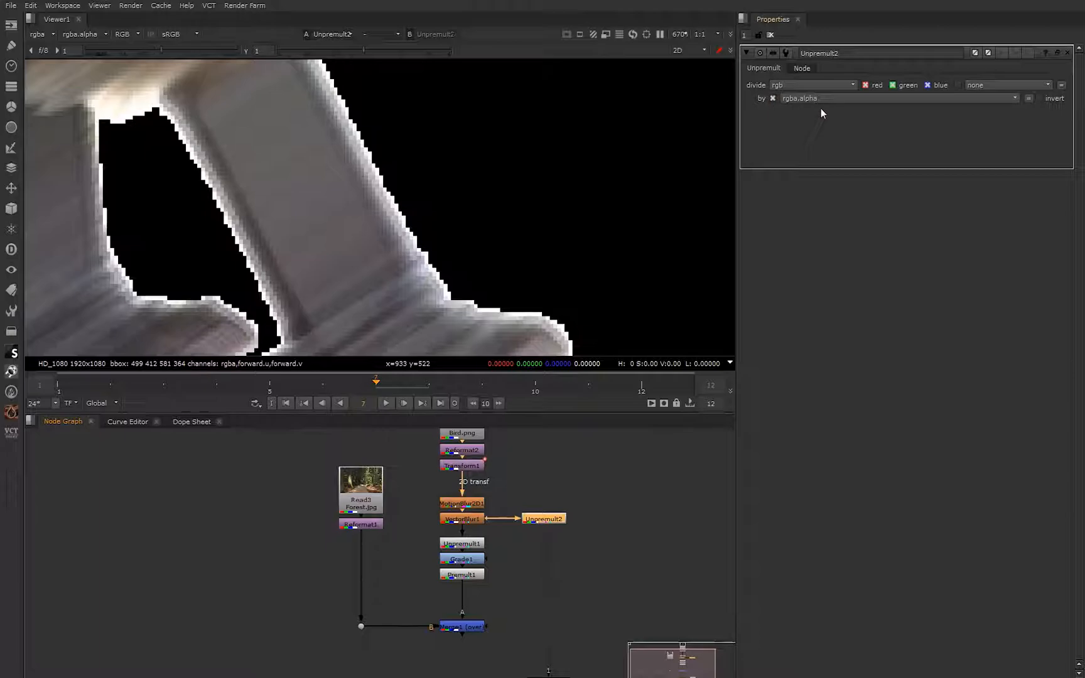
click(462, 518)
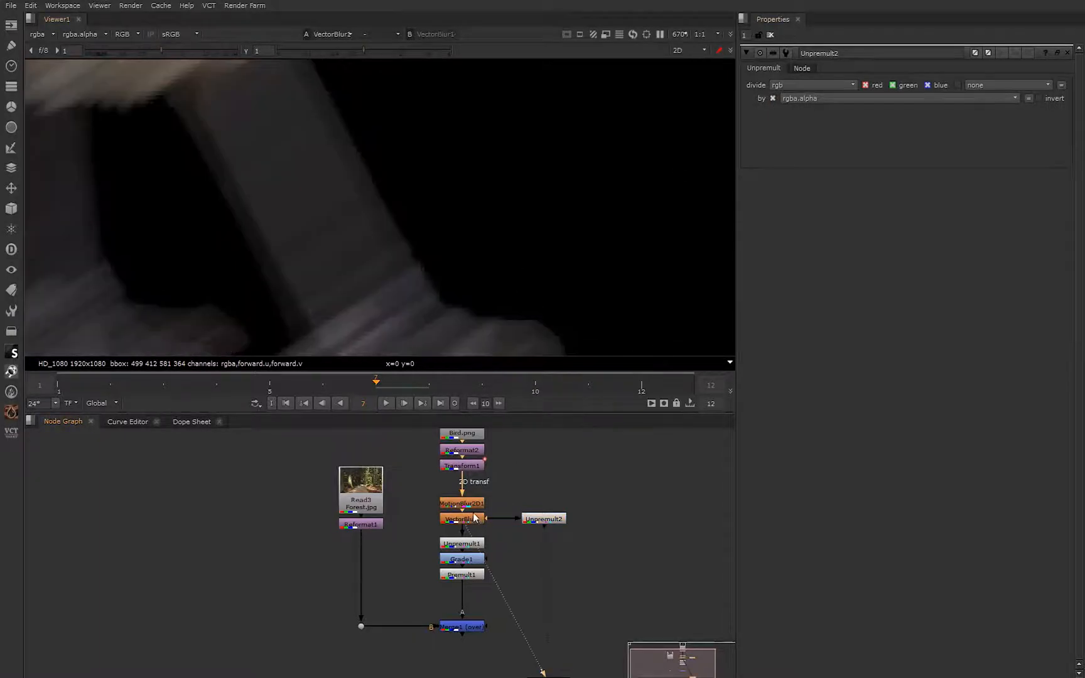
mouse_move(558, 140)
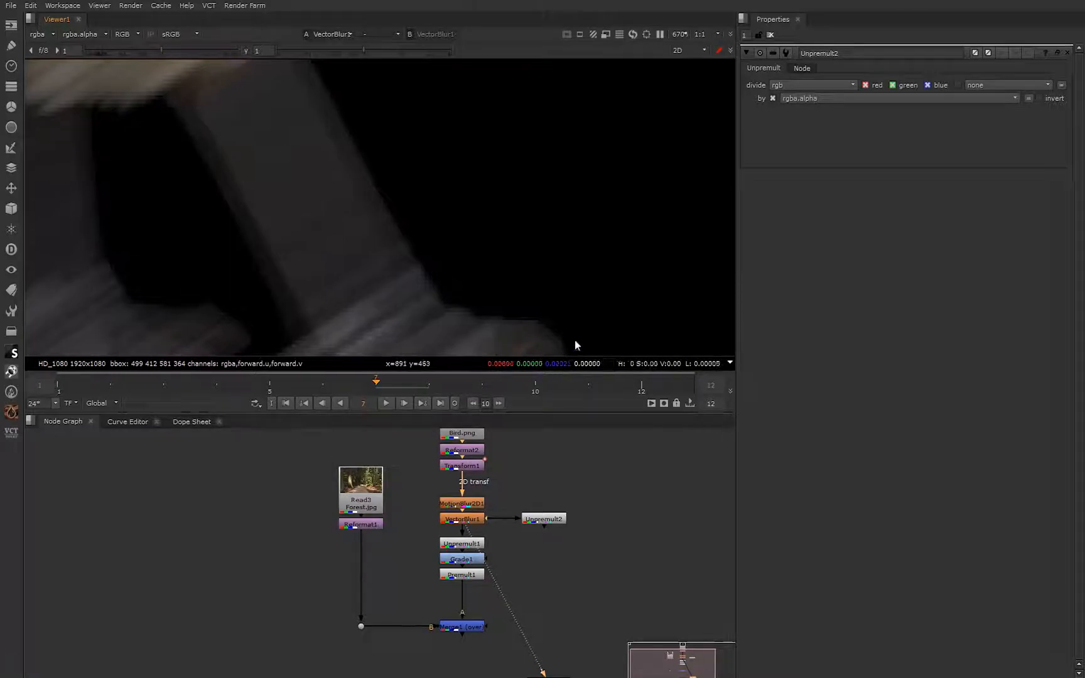
mouse_move(357, 212)
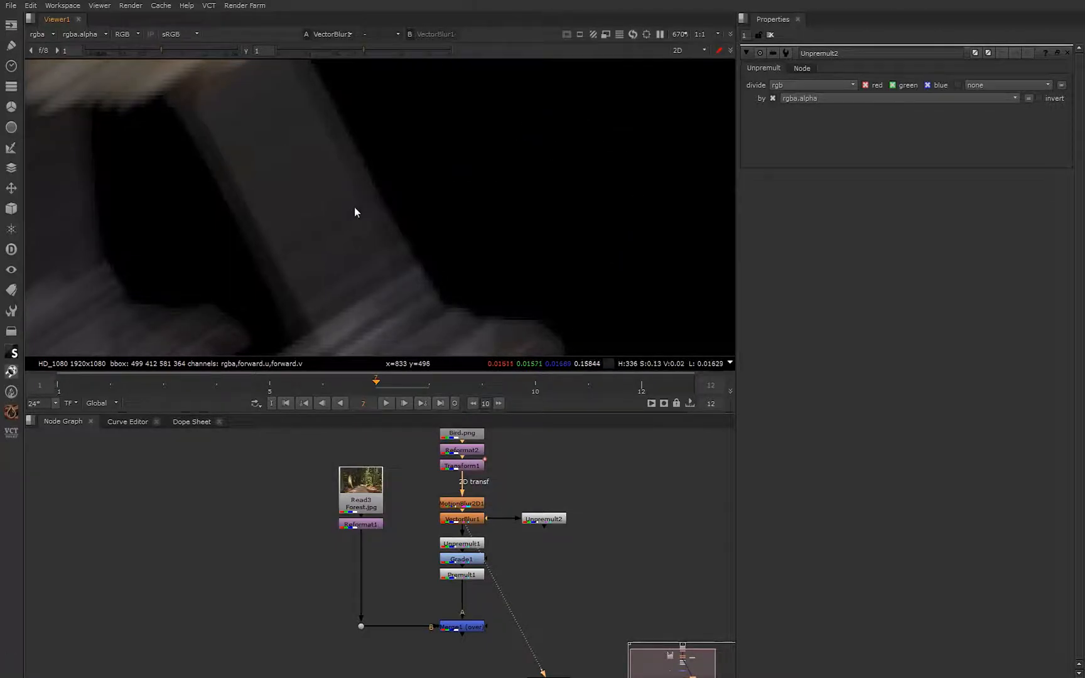
mouse_move(319, 241)
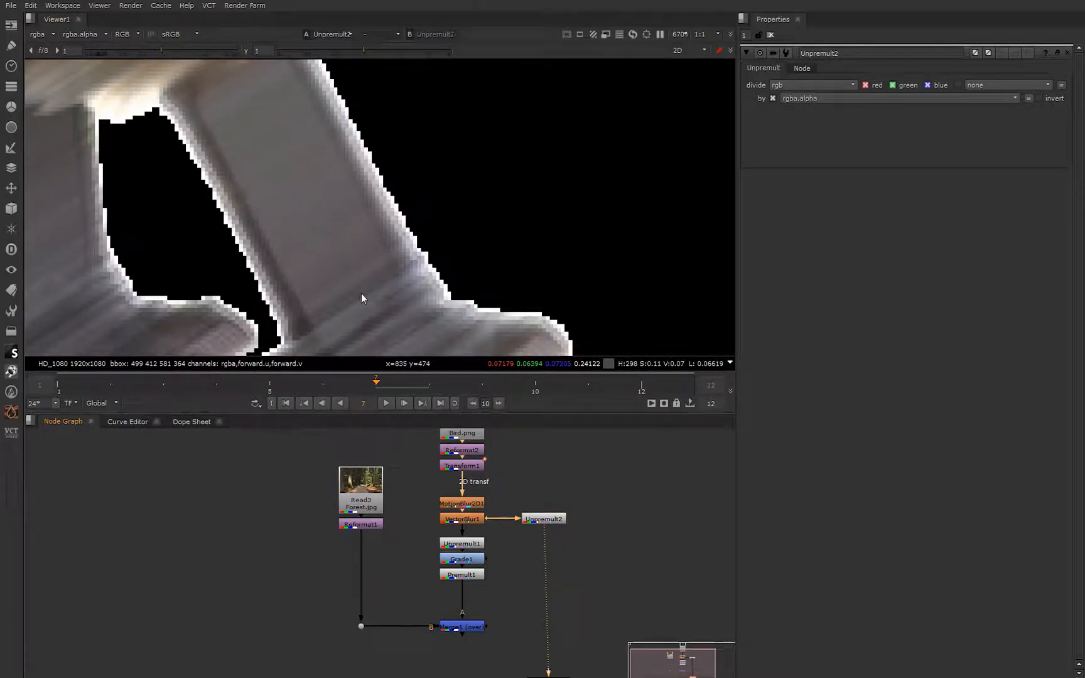
- Switch the Viewer channels to check the unpremultiplied bird's alpha, then back to colour
click(120, 35)
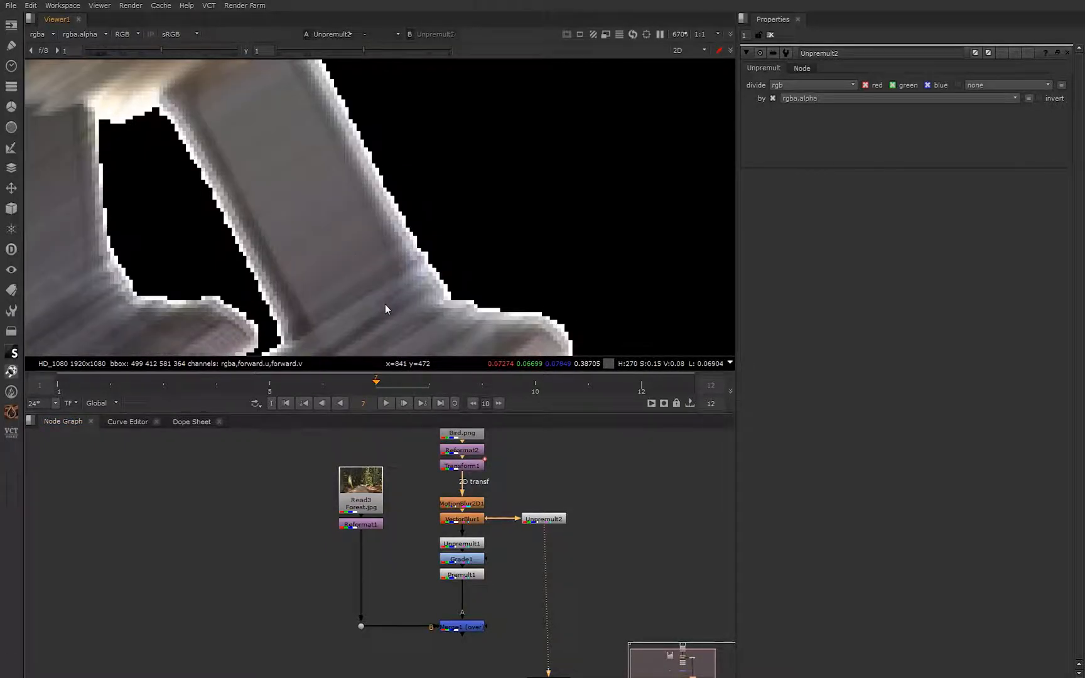
click(128, 35)
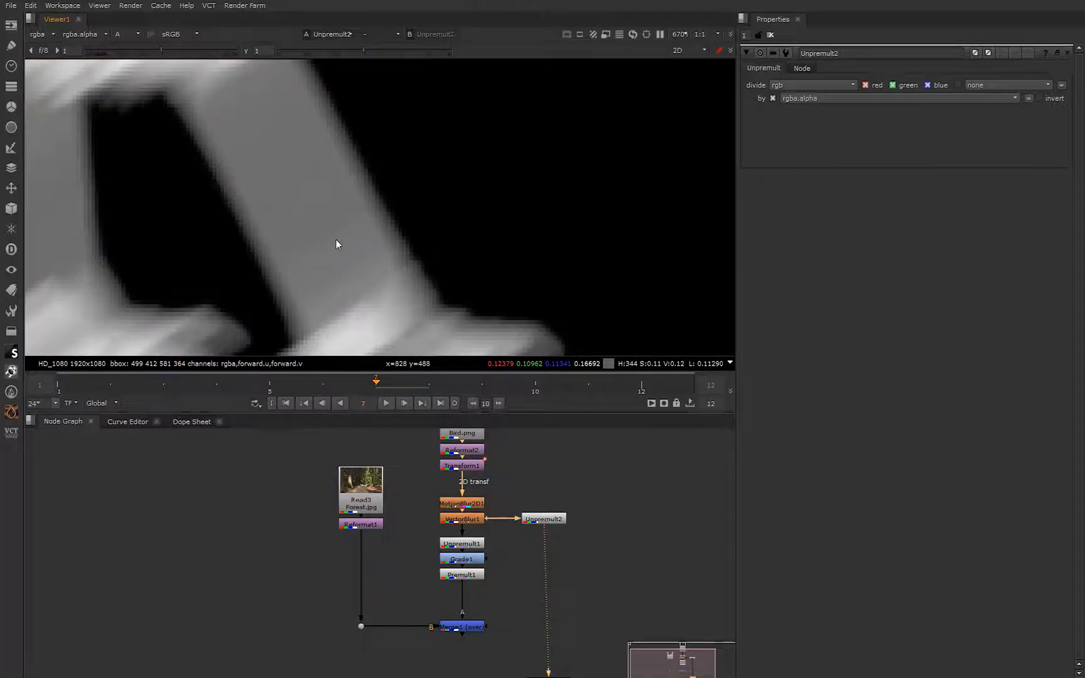
click(132, 34)
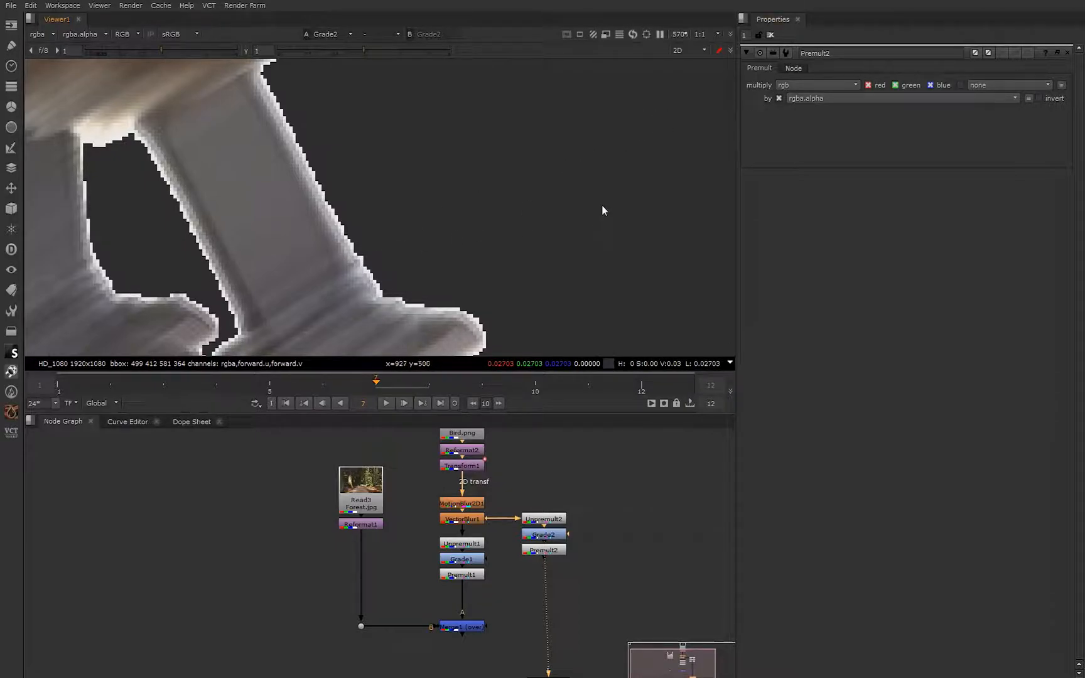
mouse_move(563, 238)
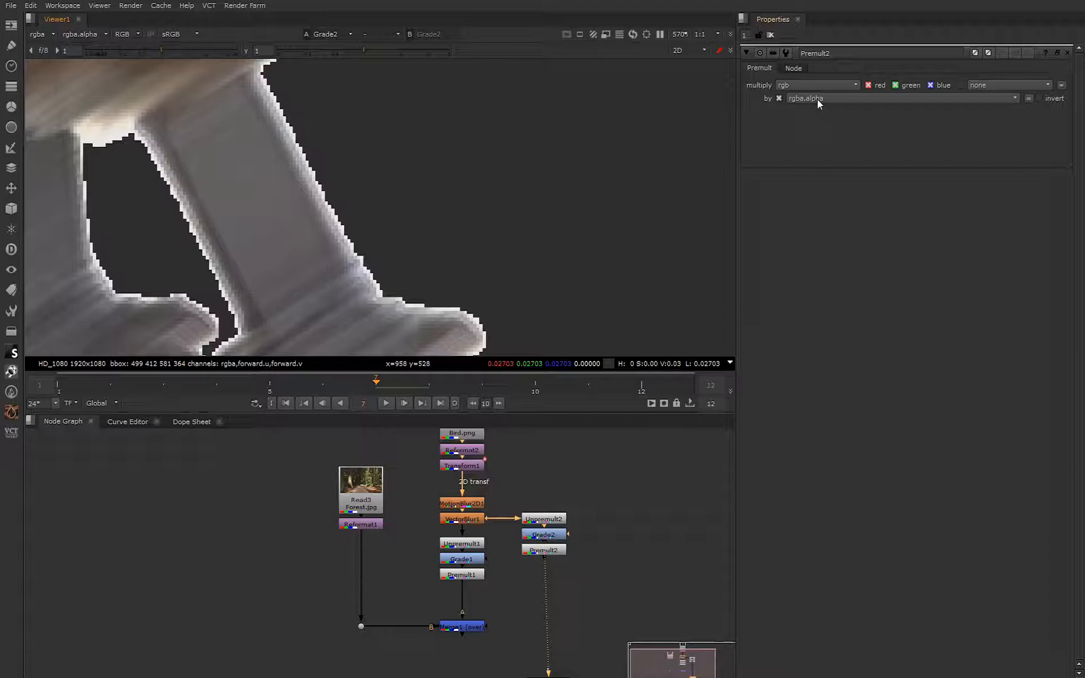
mouse_move(623, 307)
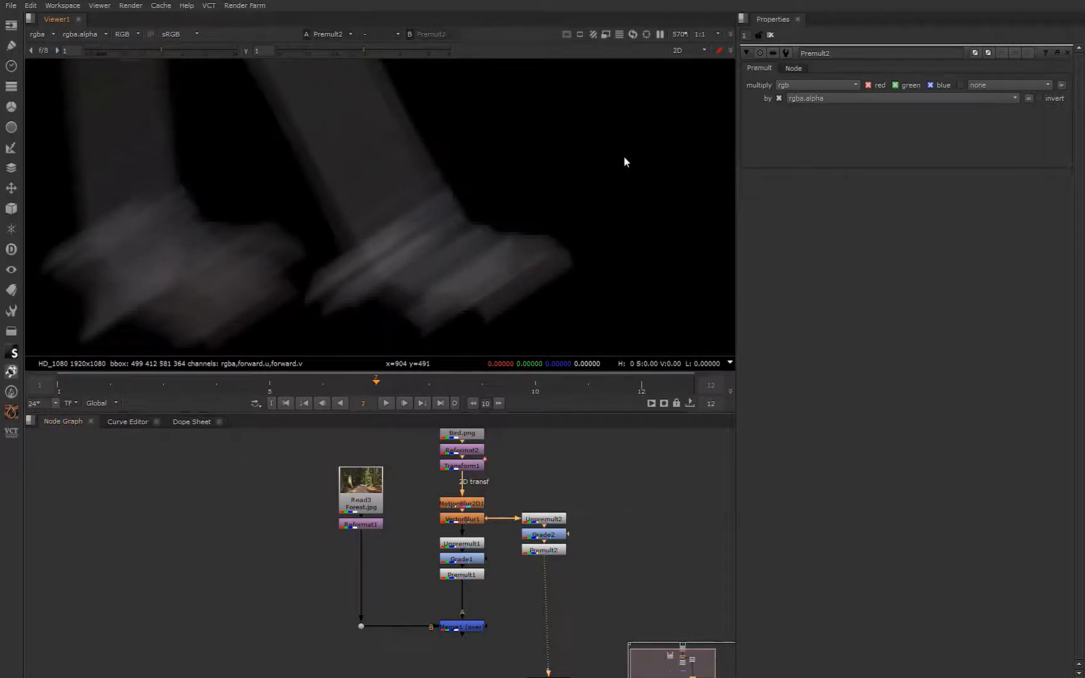
- Reset the Viewer channel and view the main chain's output with Unpremult1 disabled
click(125, 34)
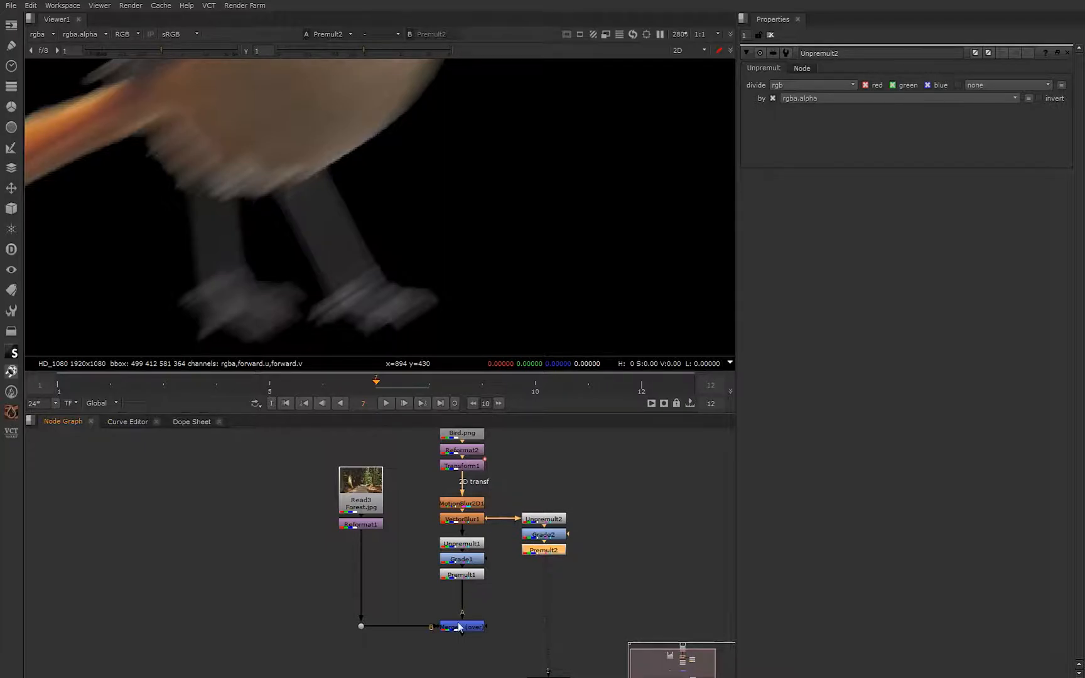
click(462, 626)
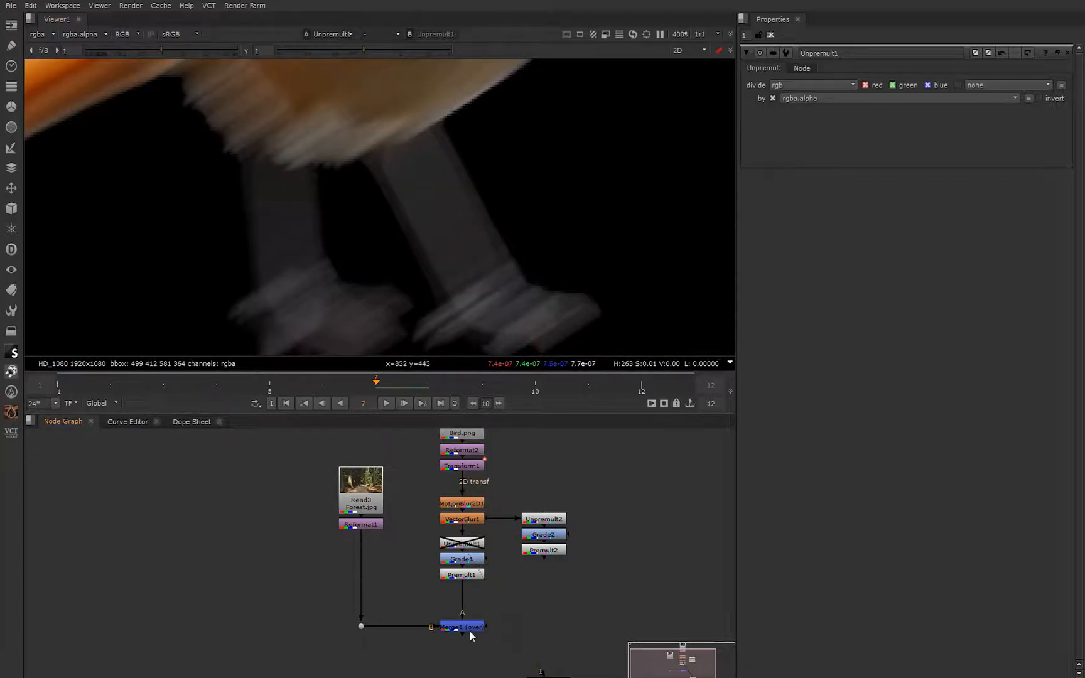
- View Merge1 to see the graded bird composited over the forest
click(462, 574)
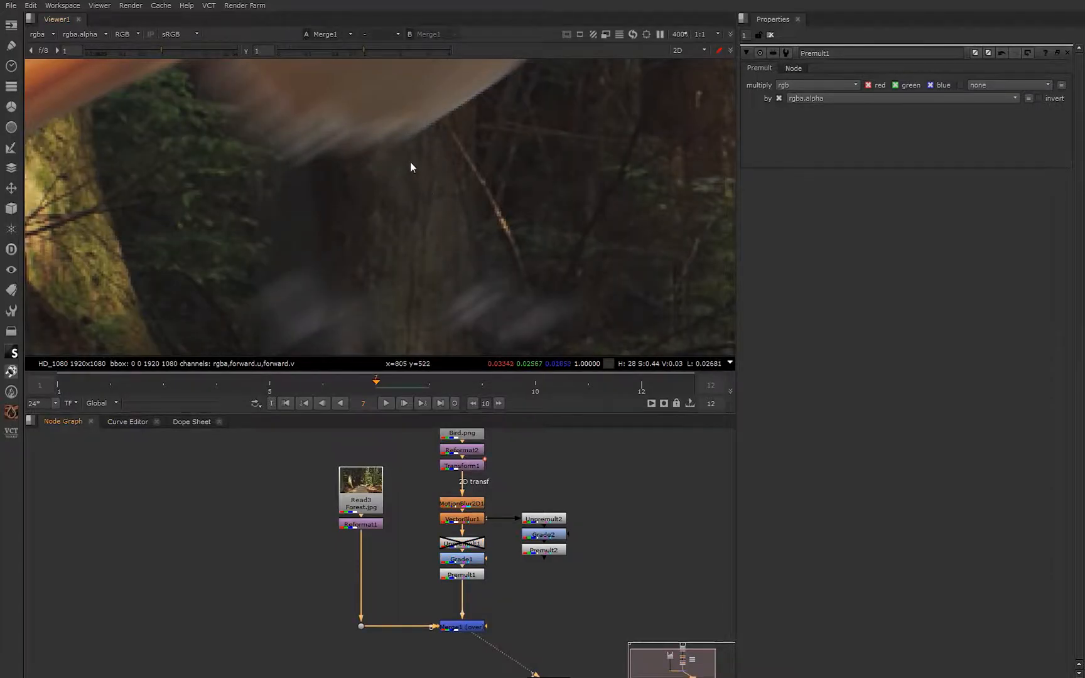
mouse_move(502, 529)
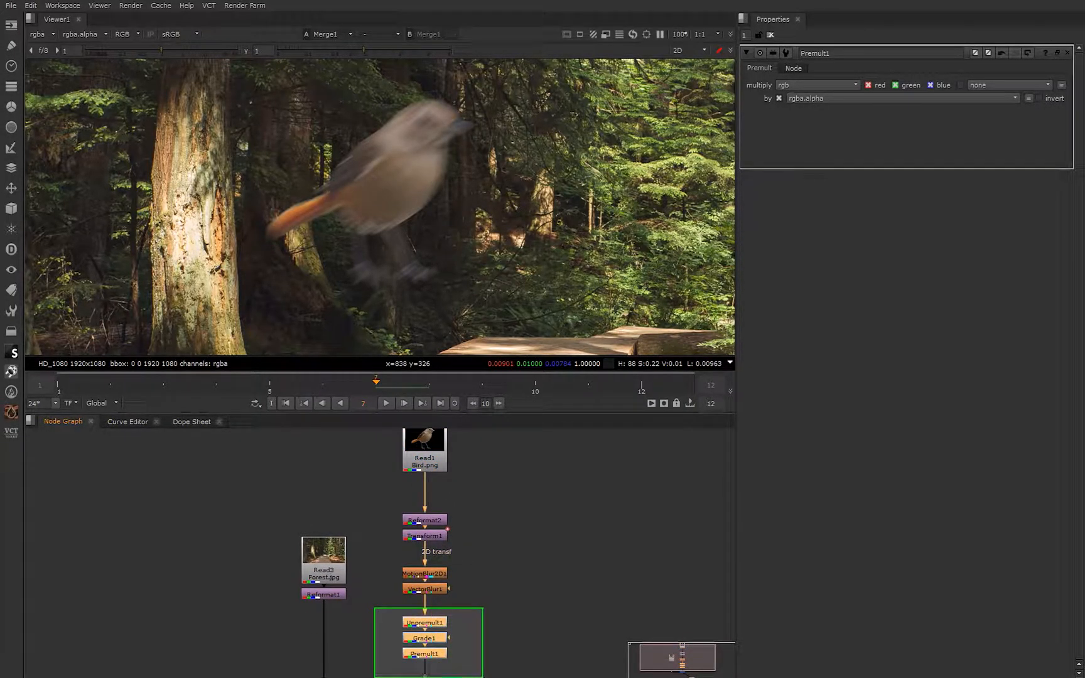
- Marquee-select Unpremult1, Grade1 and Premult1 to relocate them below Read1, then deselect
drag(427, 637, 504, 508)
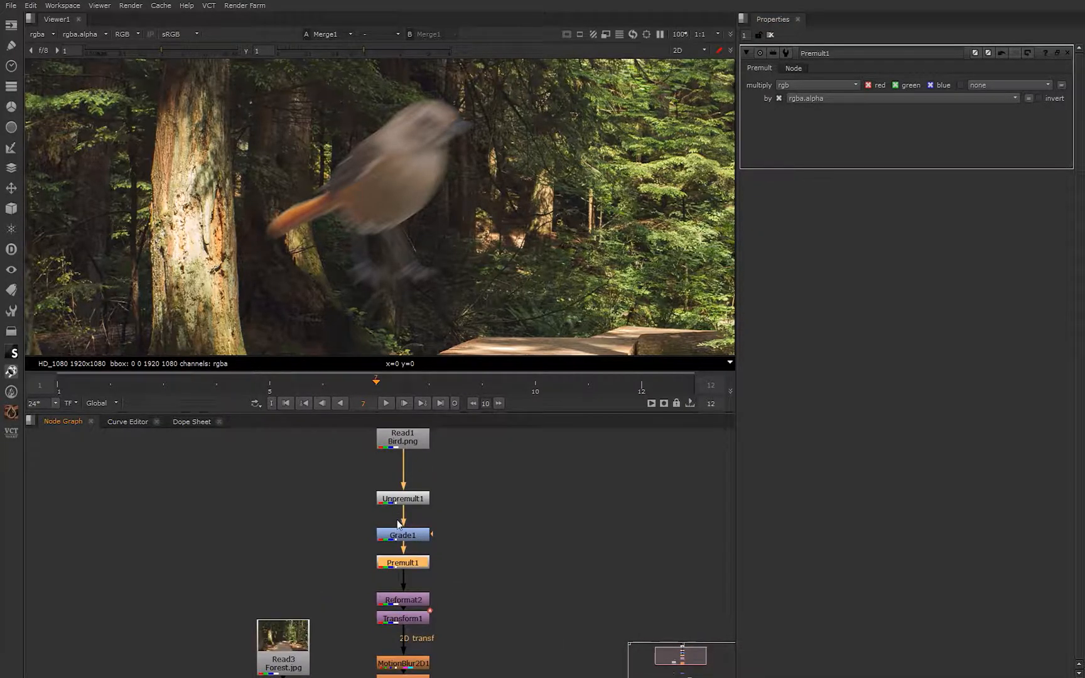
mouse_move(322, 551)
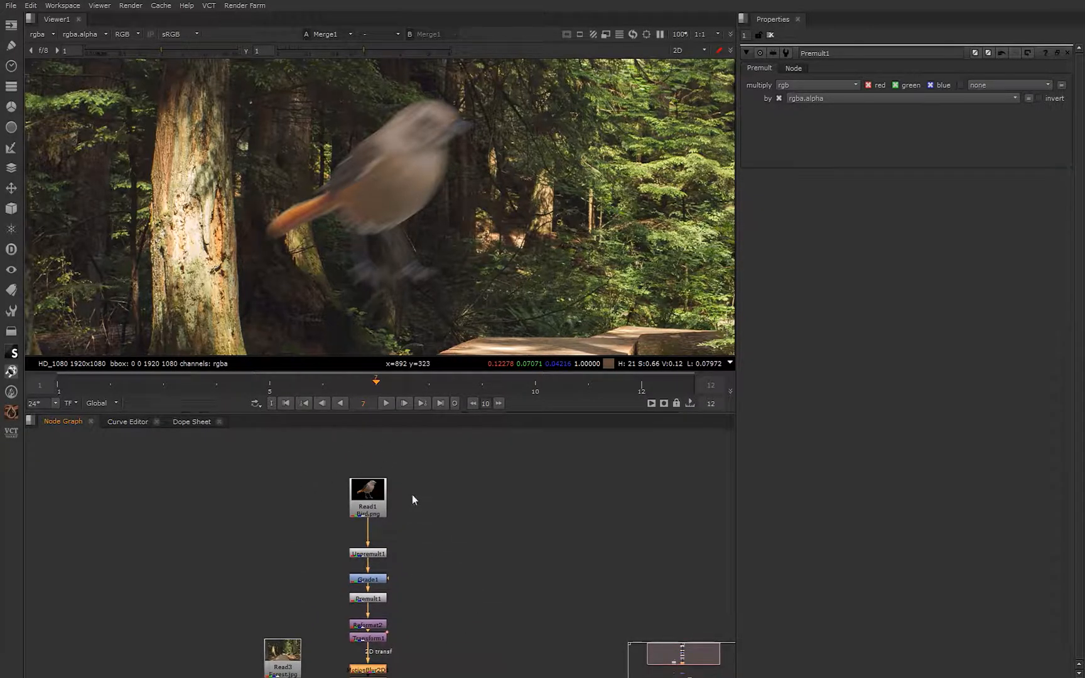
click(367, 501)
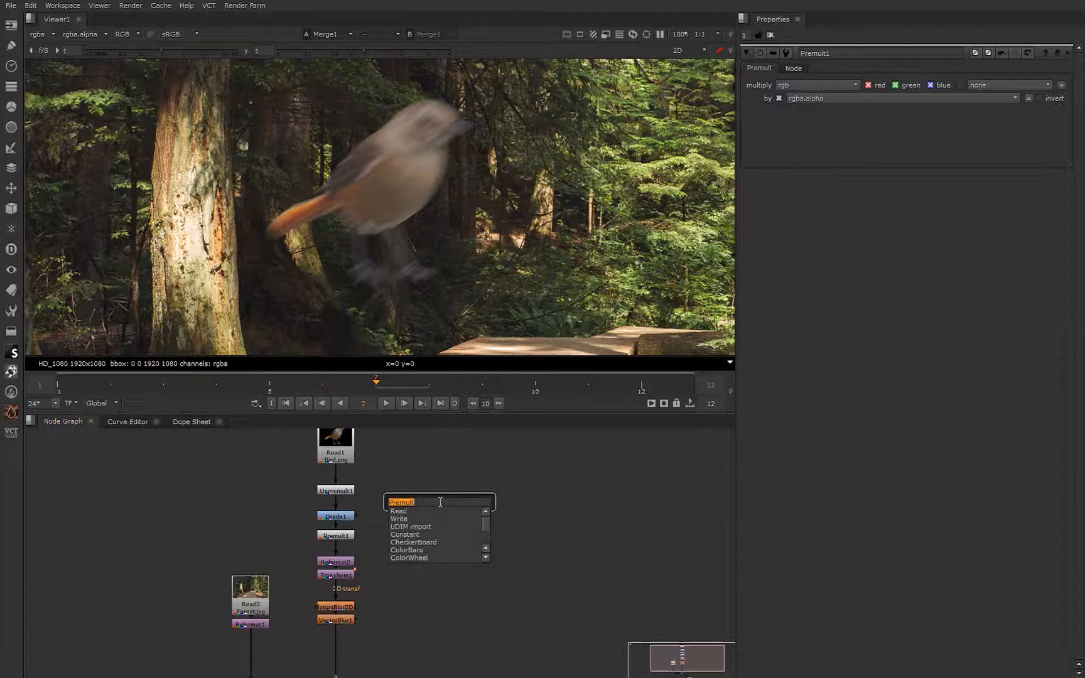
- Add a ColorWheel node and stretch the Roto ellipse into a thin horizontal oval over it
text(ColorBars)
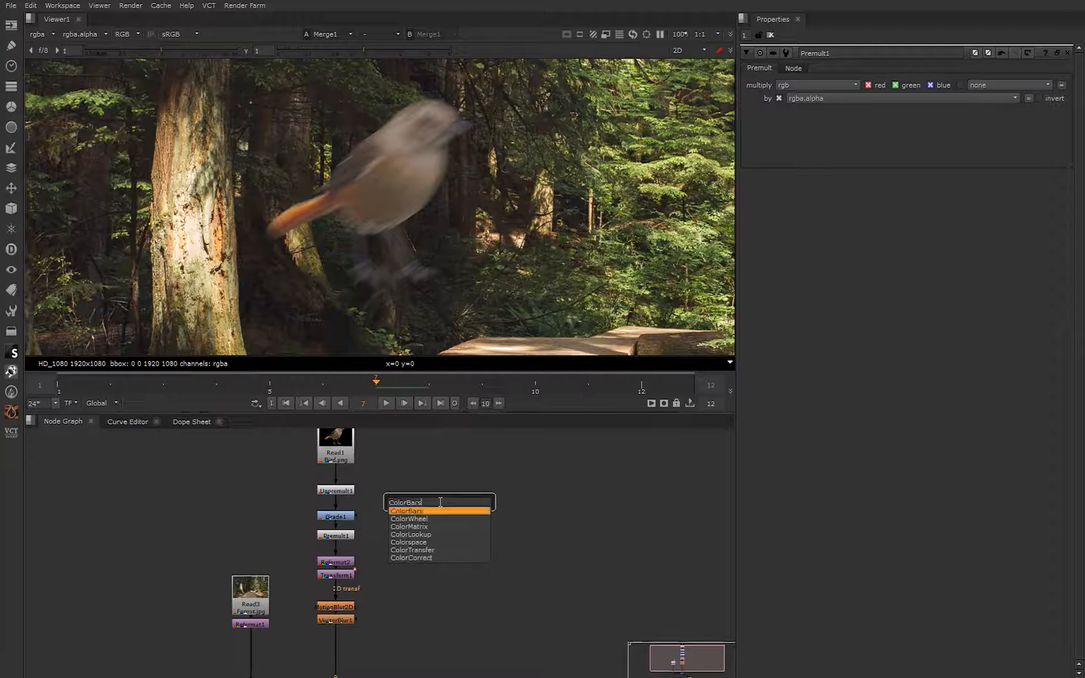
click(408, 519)
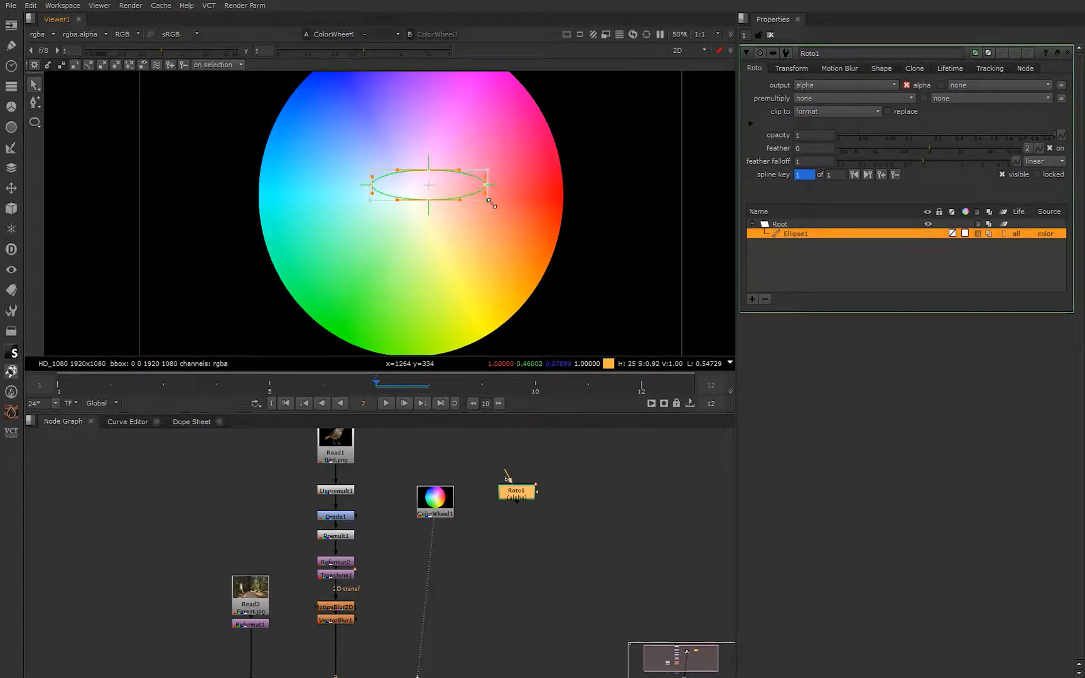
drag(428, 184, 450, 159)
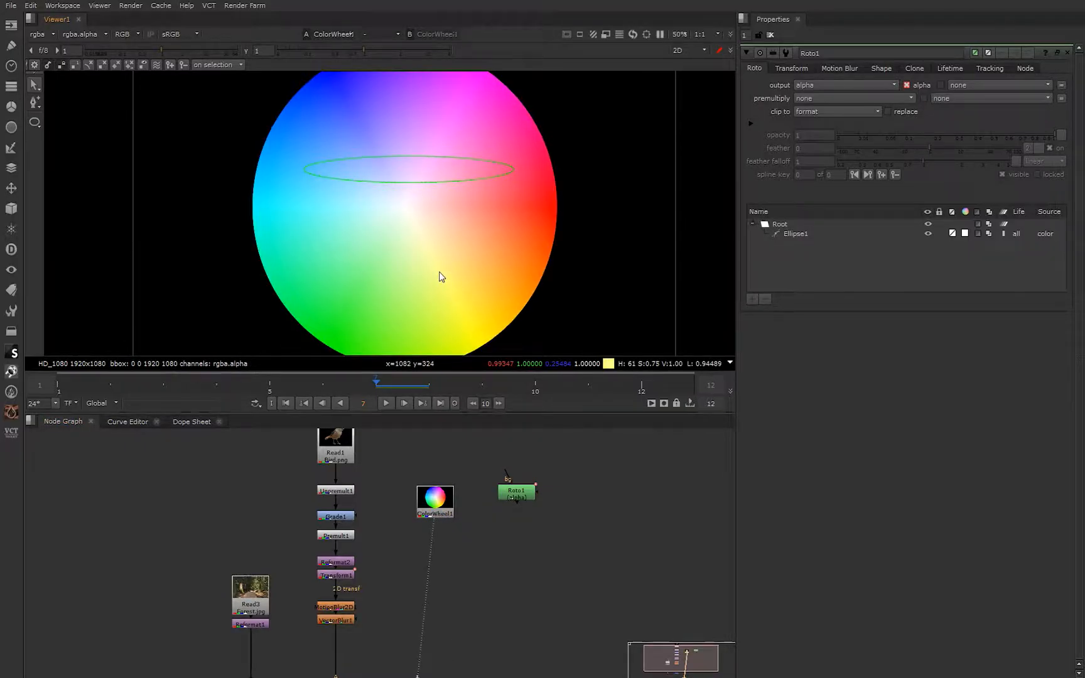
mouse_move(348, 213)
text(p)
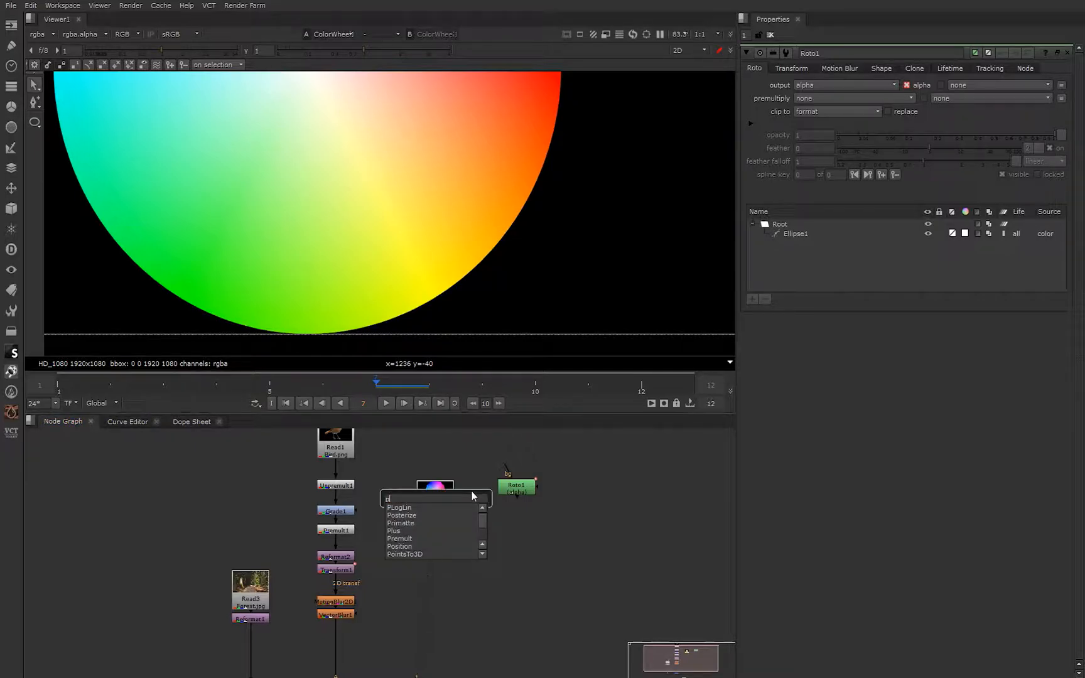
- Add Premult2 under ColorWheel1 and compare the wheel's alpha with its premultiplied RGB edge
click(399, 539)
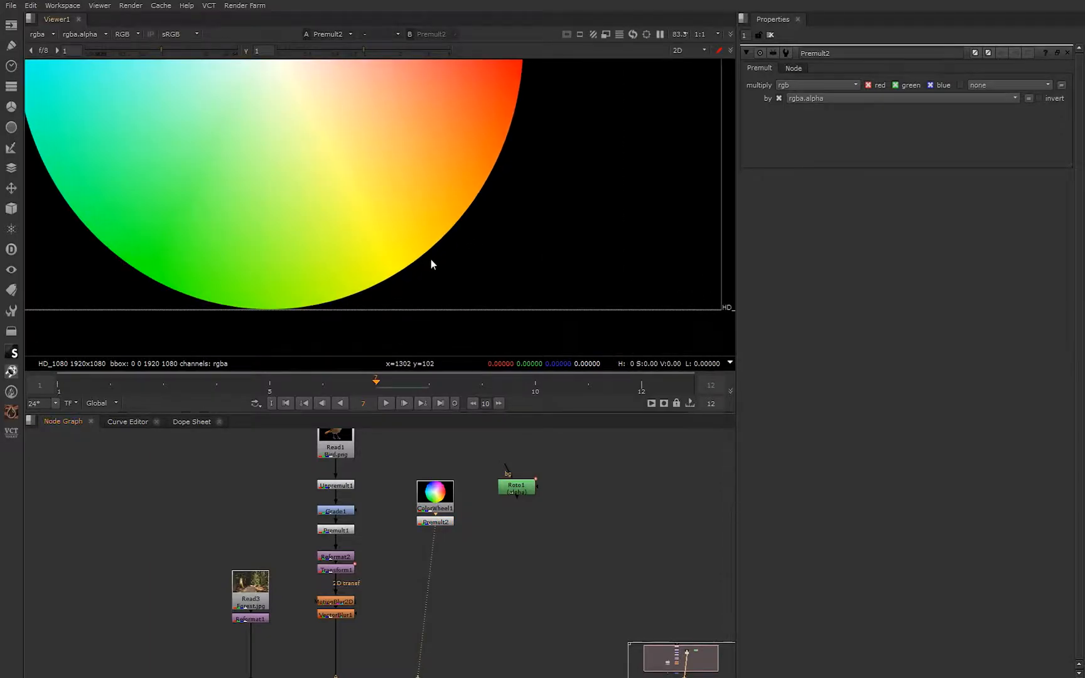
click(125, 34)
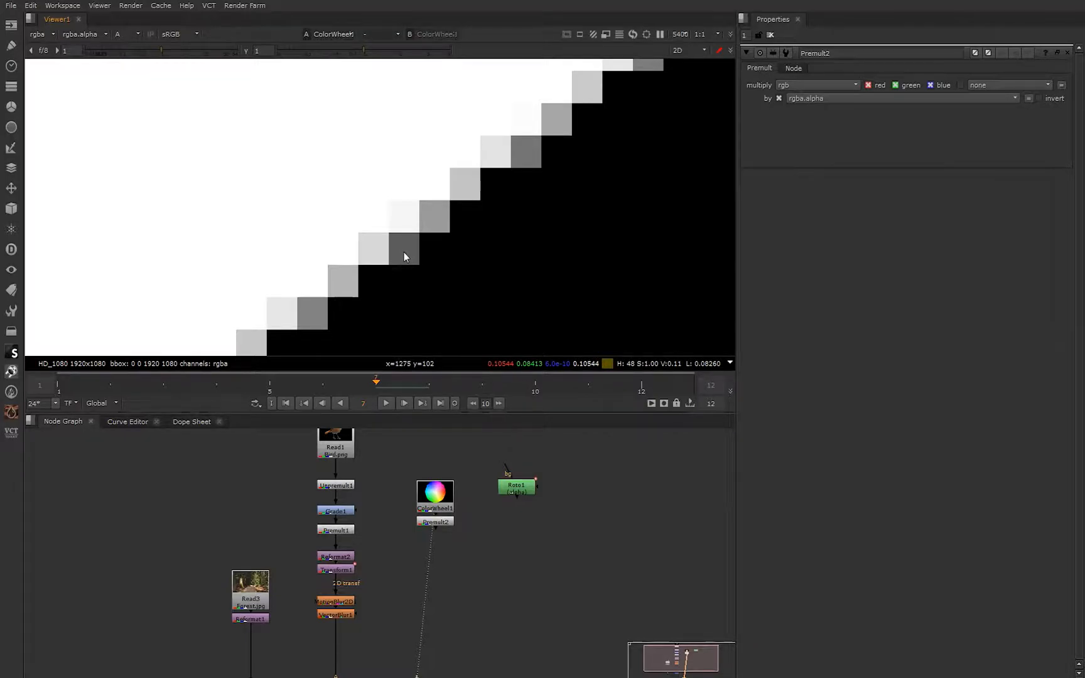
click(434, 521)
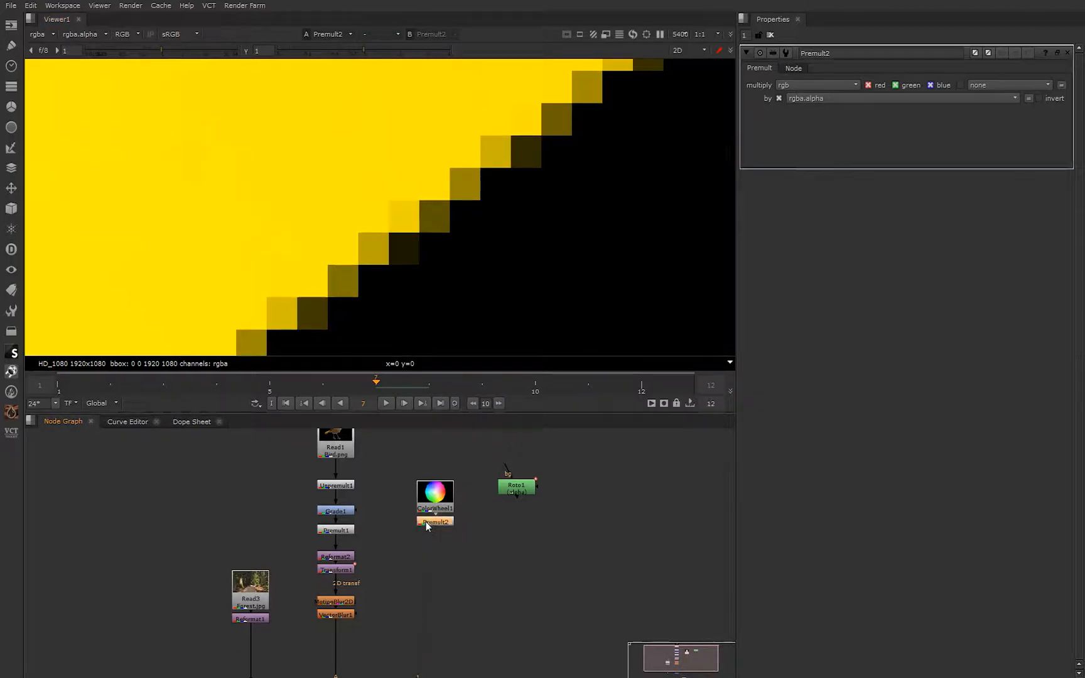
mouse_move(419, 256)
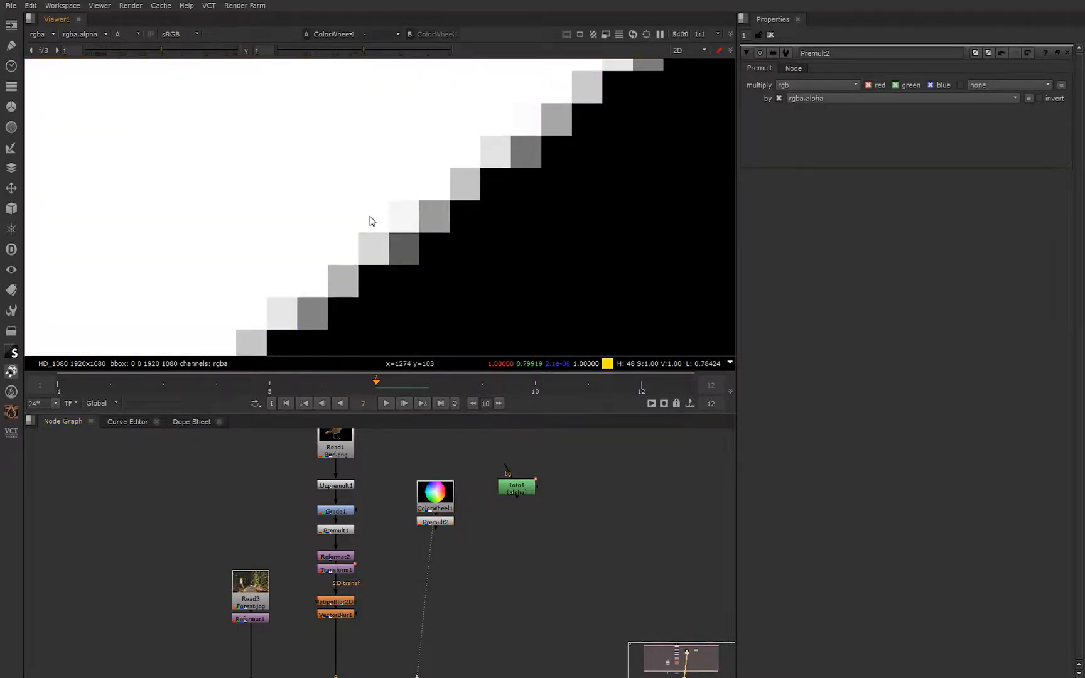
mouse_move(378, 219)
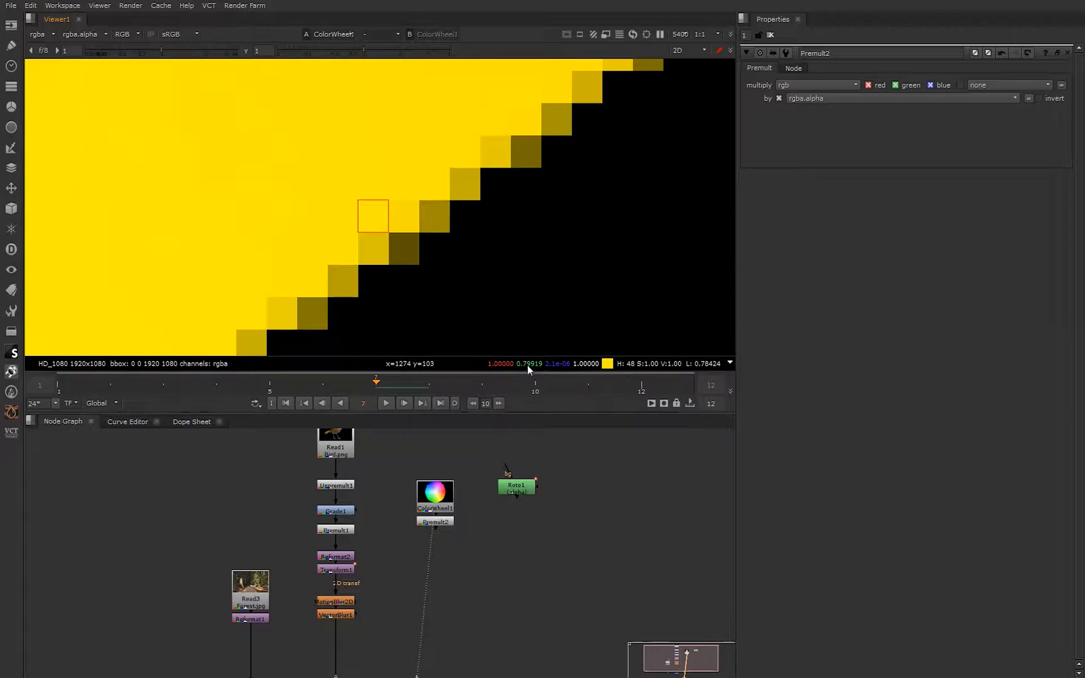
mouse_move(505, 374)
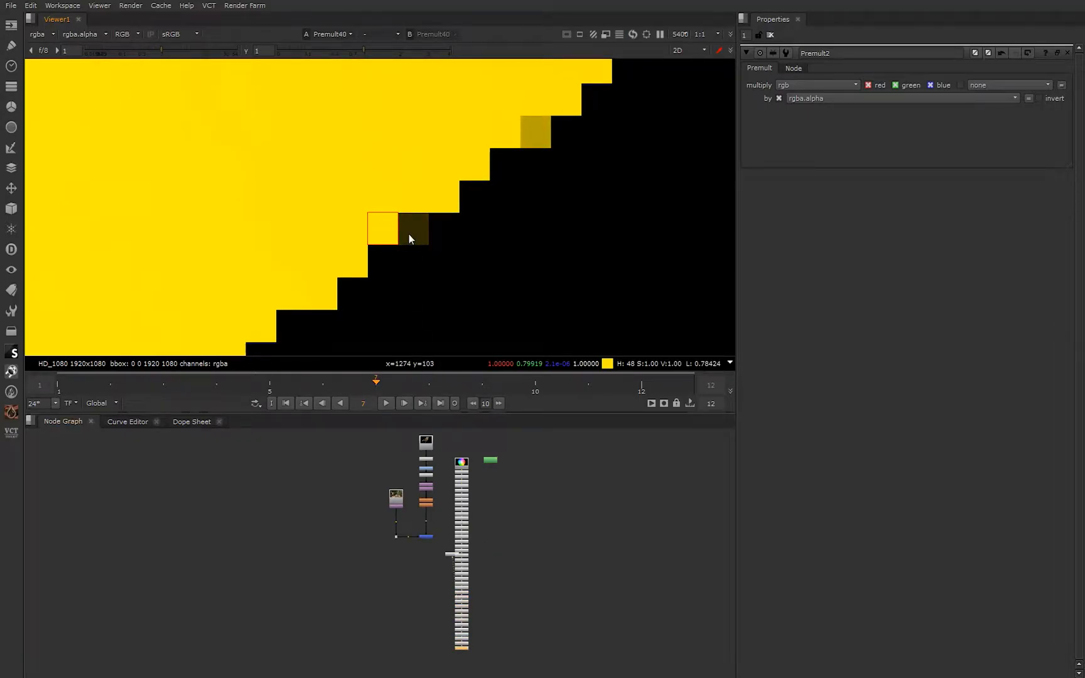
mouse_move(425, 233)
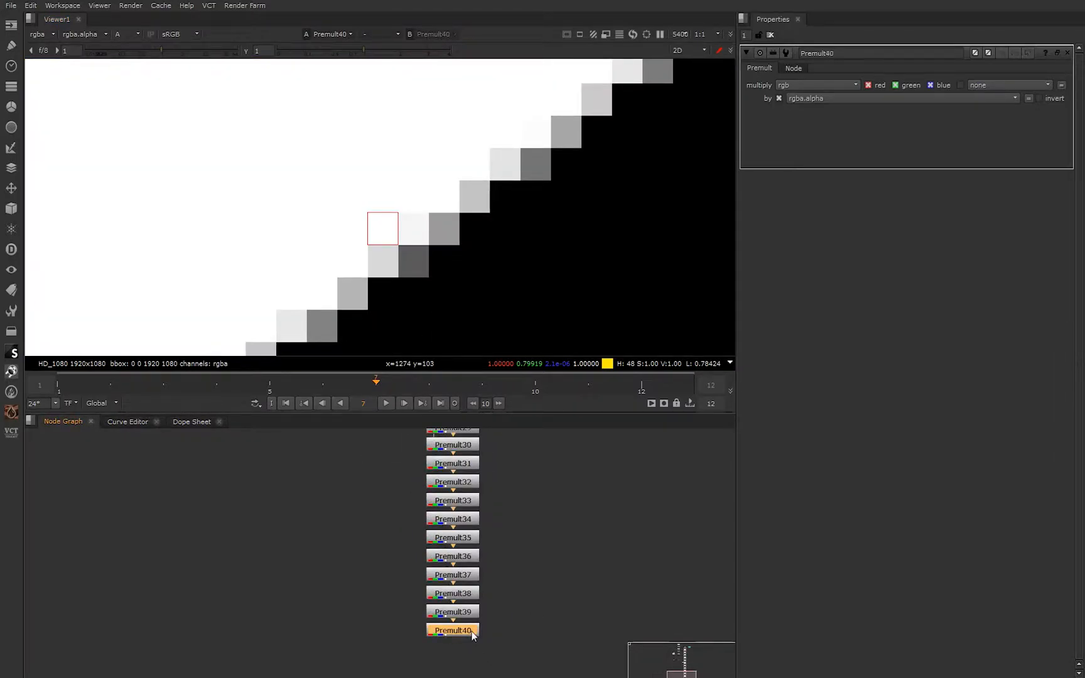
mouse_move(751, 88)
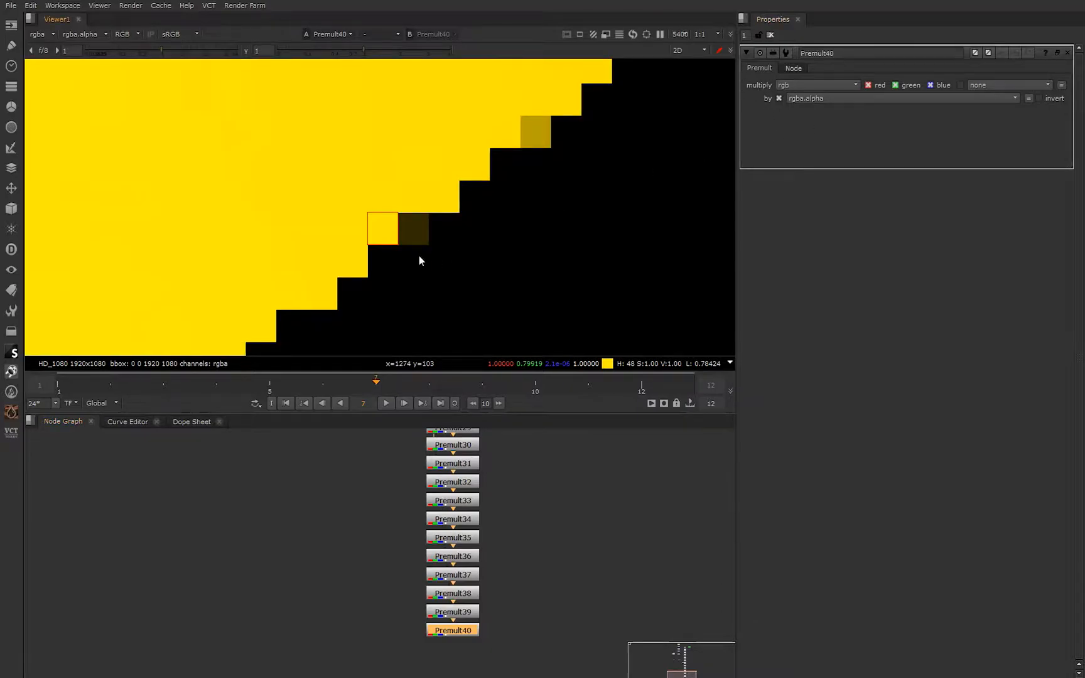
mouse_move(441, 415)
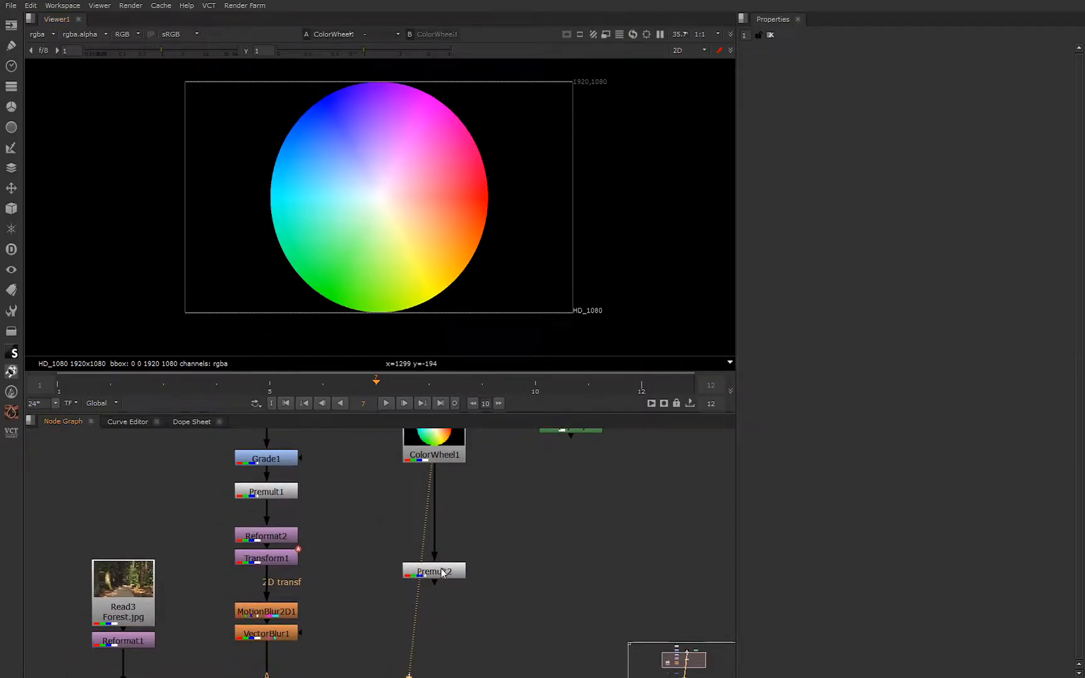
- Insert a Copy node between ColorWheel1 and Premult2 taking rgba.alpha from Roto1
click(433, 570)
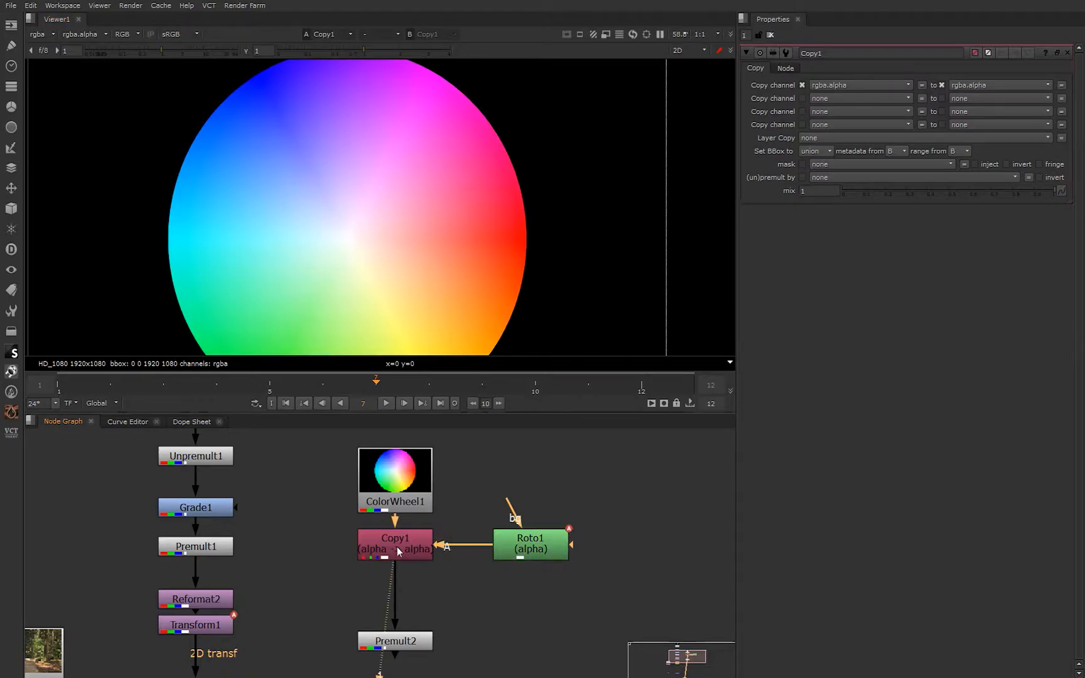
click(531, 545)
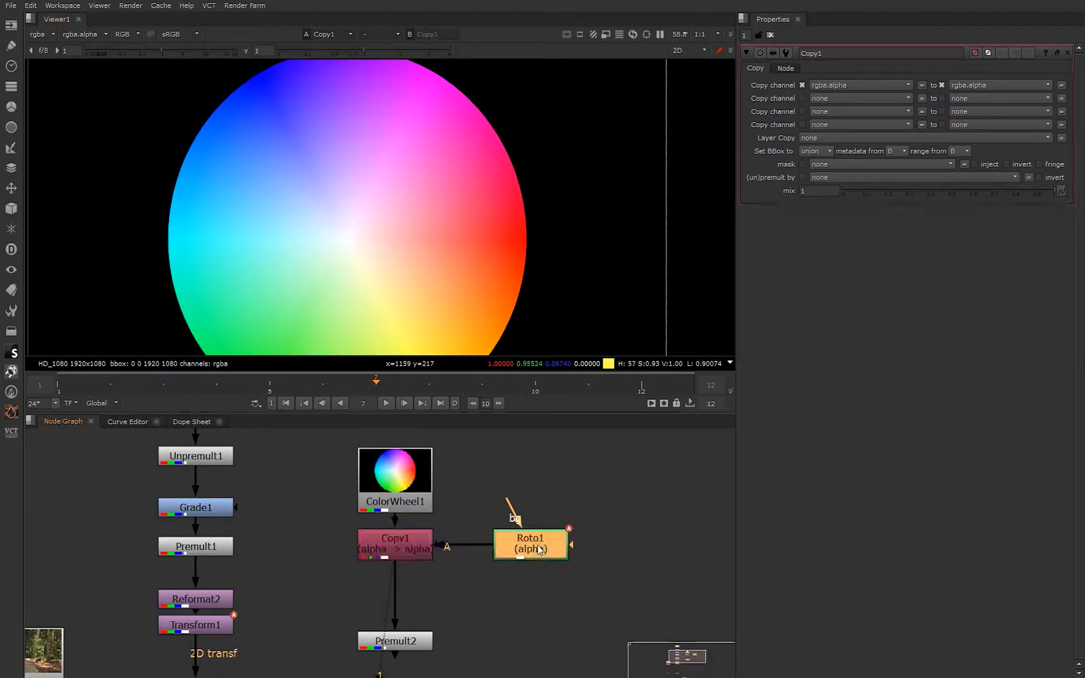
click(531, 544)
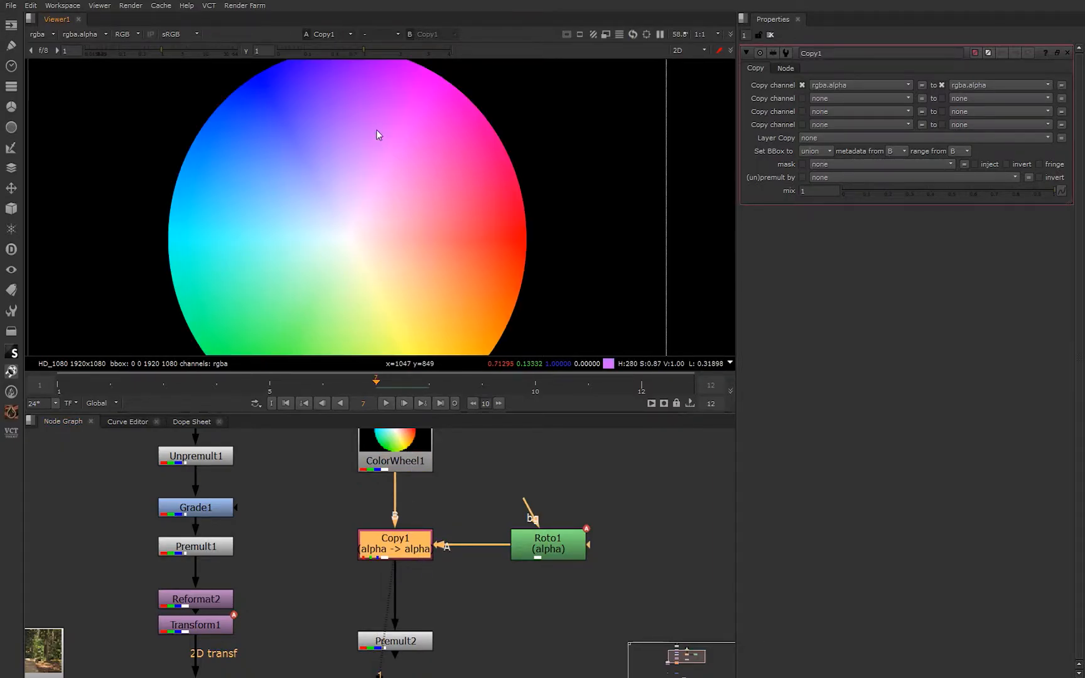
mouse_move(579, 371)
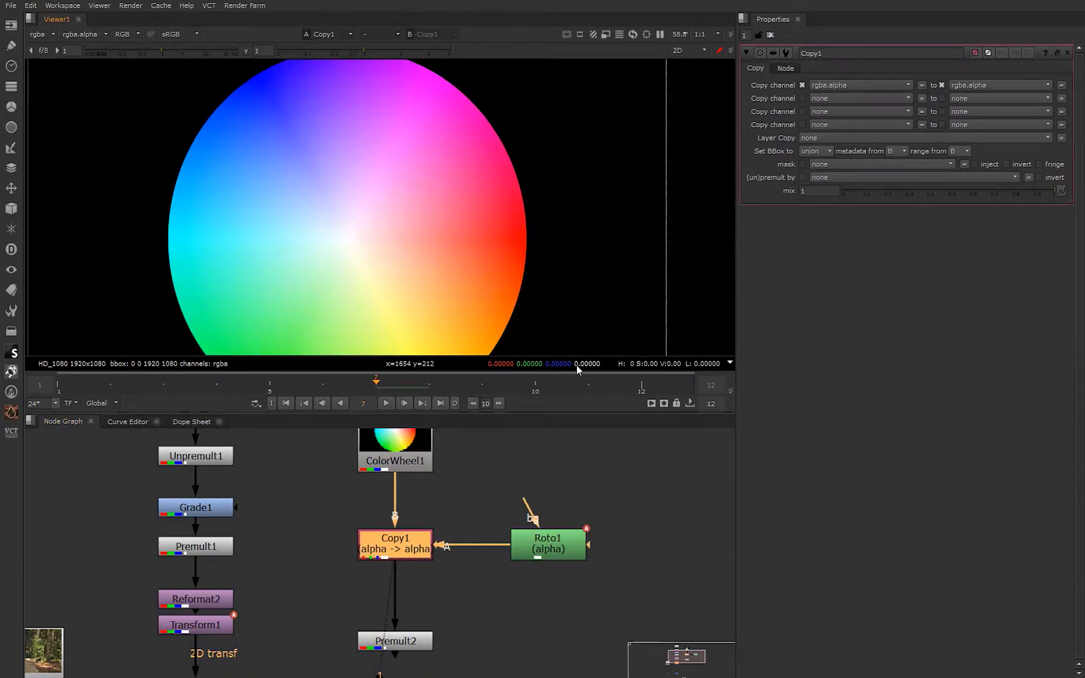
mouse_move(301, 236)
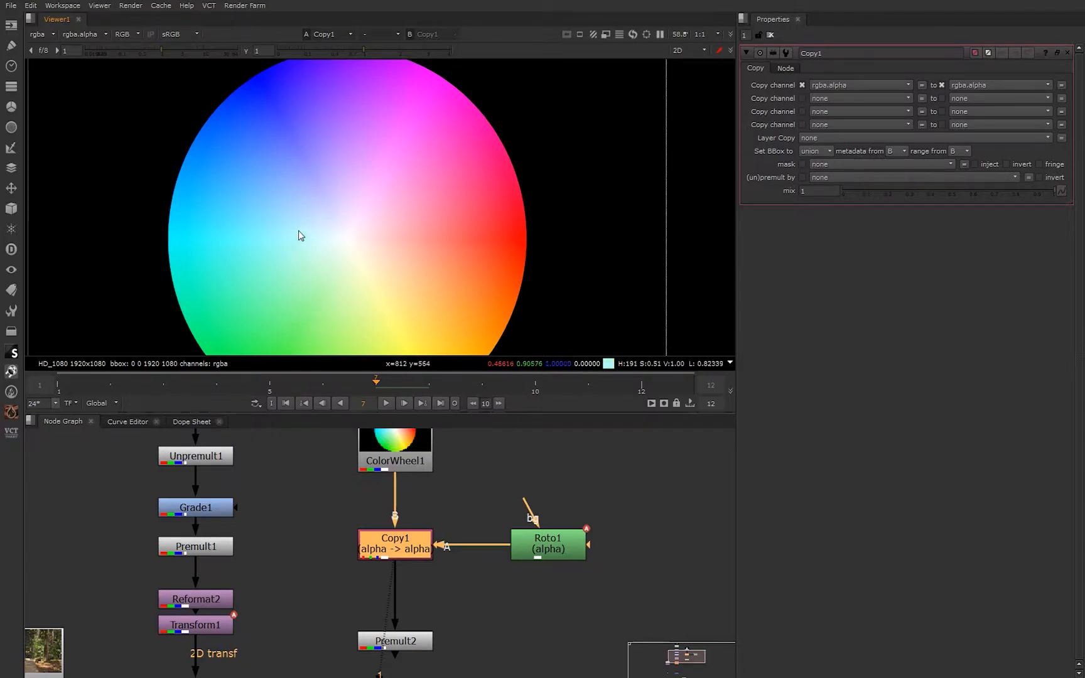
mouse_move(339, 108)
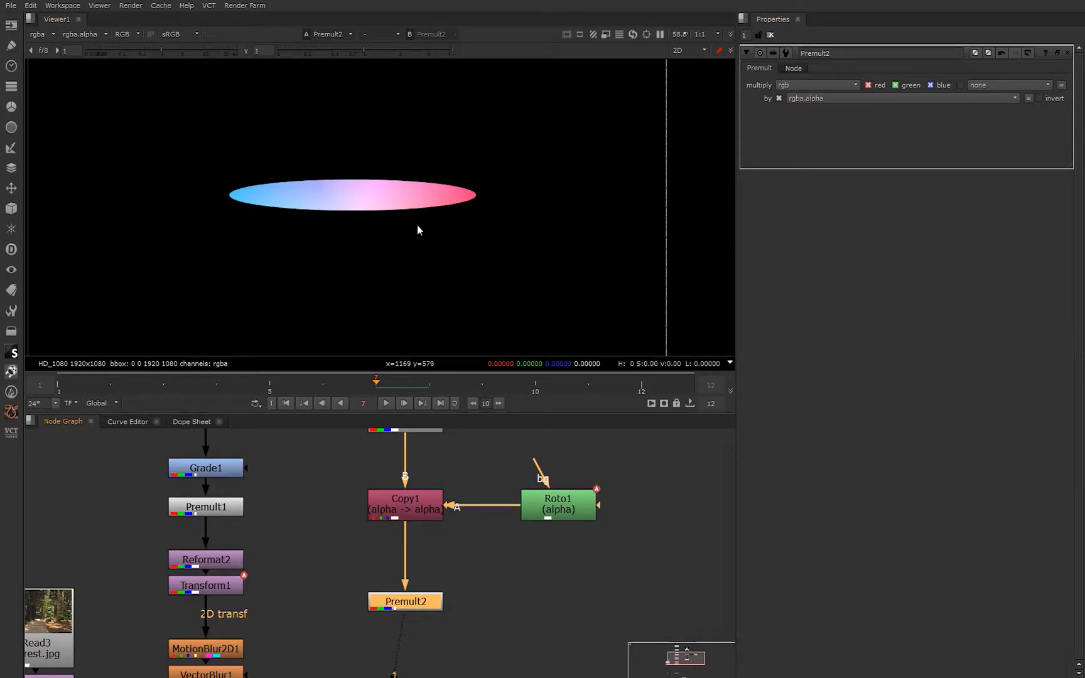
mouse_move(400, 245)
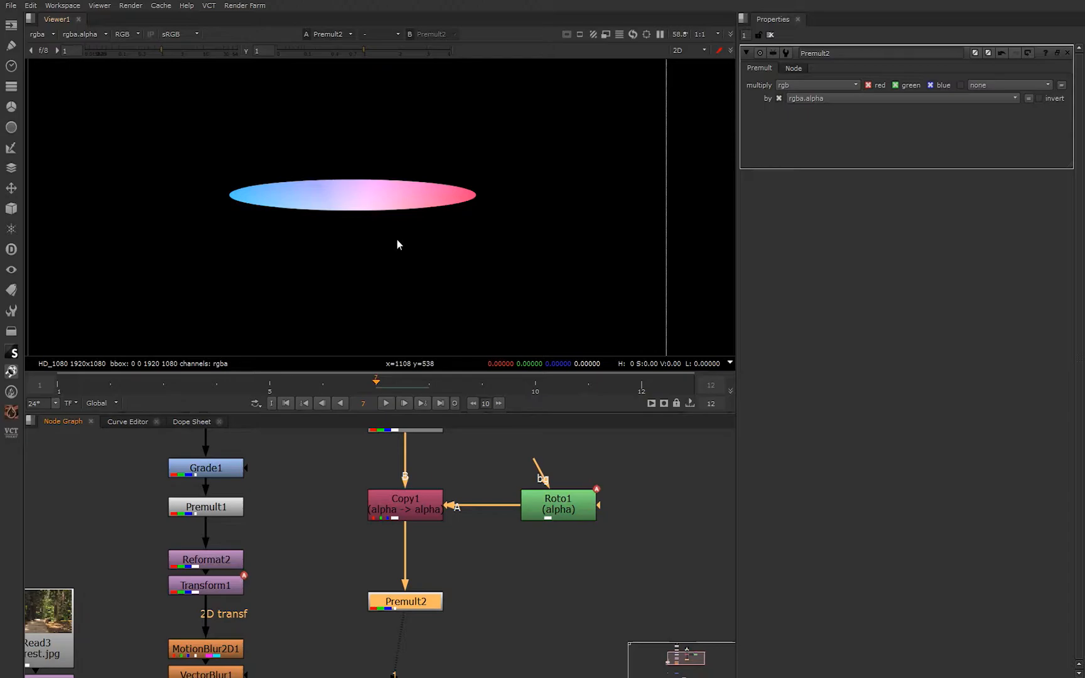
mouse_move(289, 269)
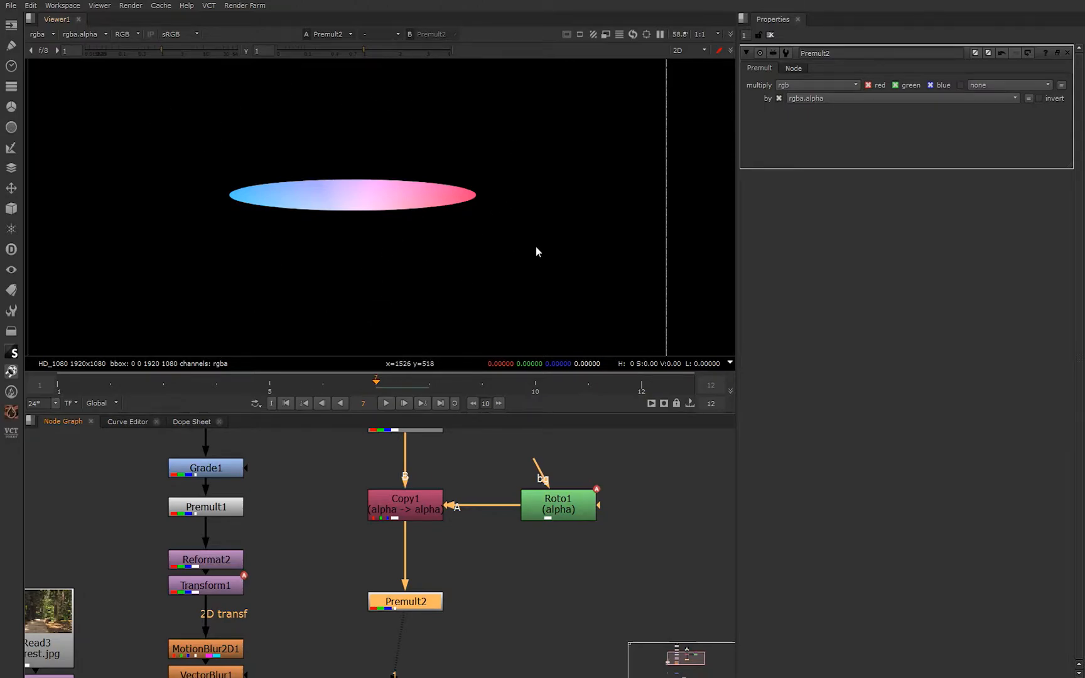
mouse_move(319, 359)
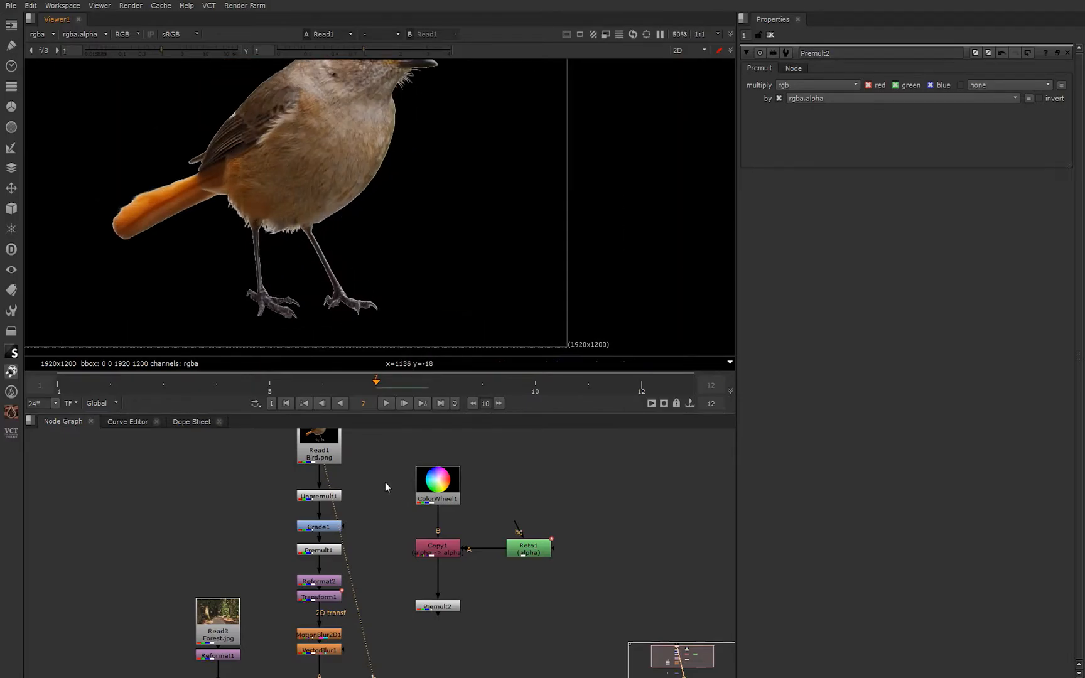
mouse_move(333, 318)
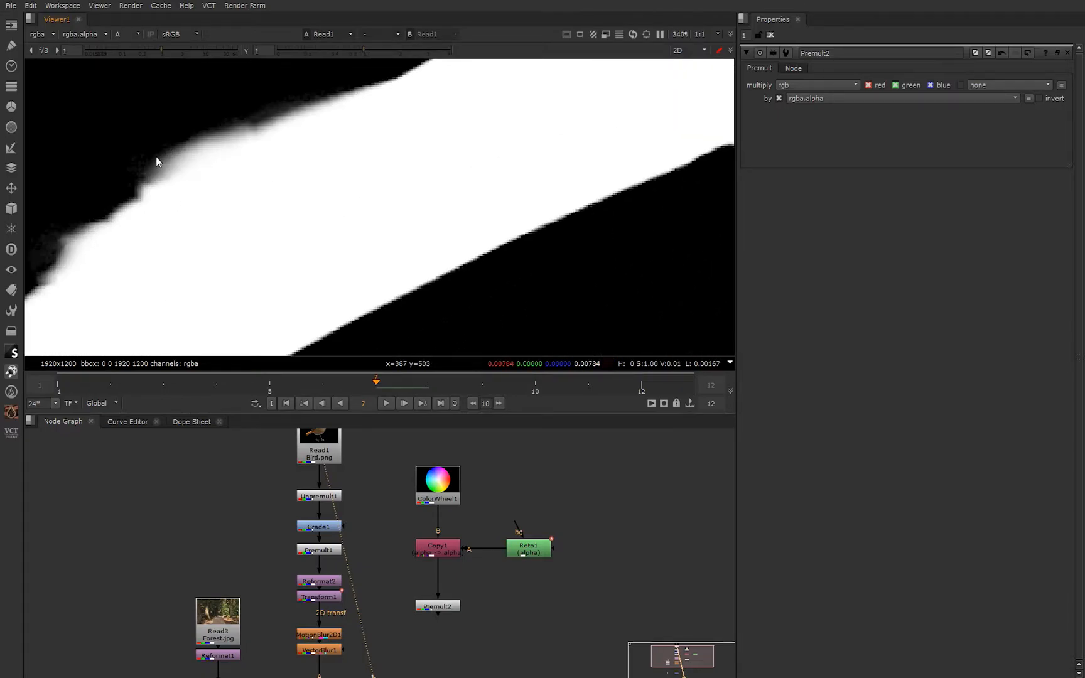
- Check the bird's alpha channel in the Viewer, then select Premult1 in the bird branch
click(115, 33)
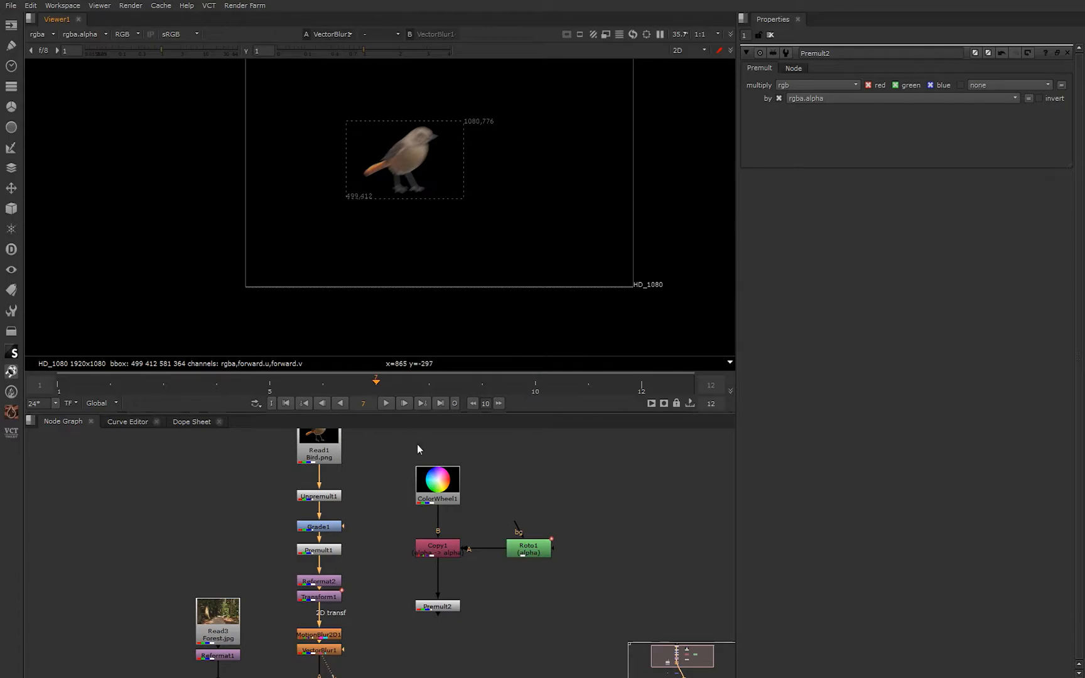
click(319, 550)
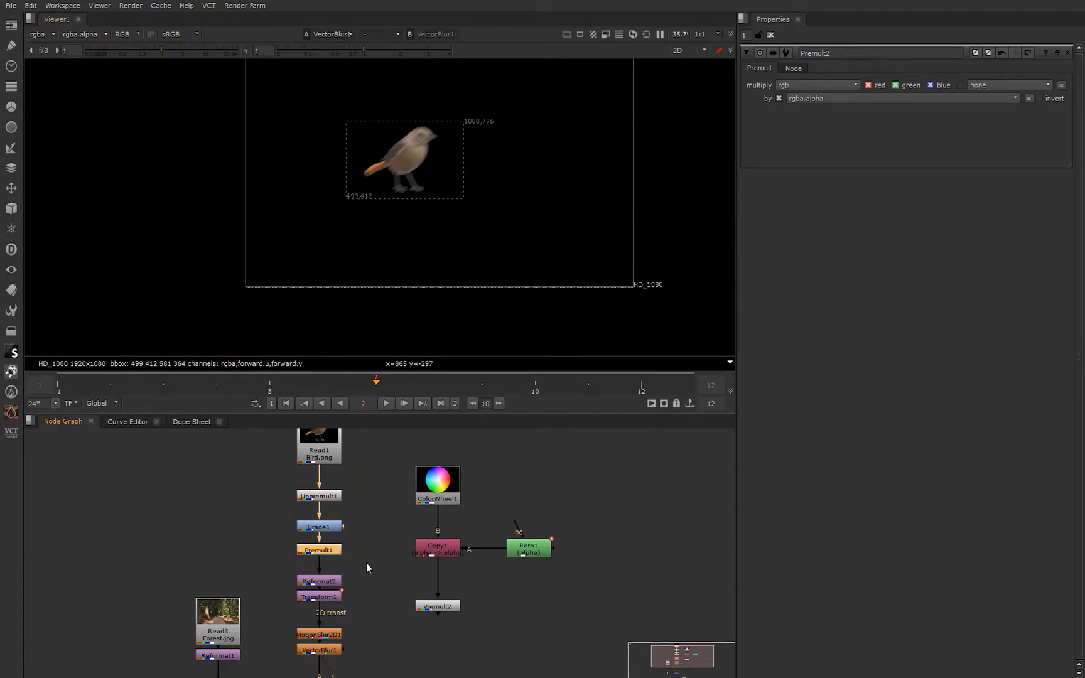
mouse_move(389, 524)
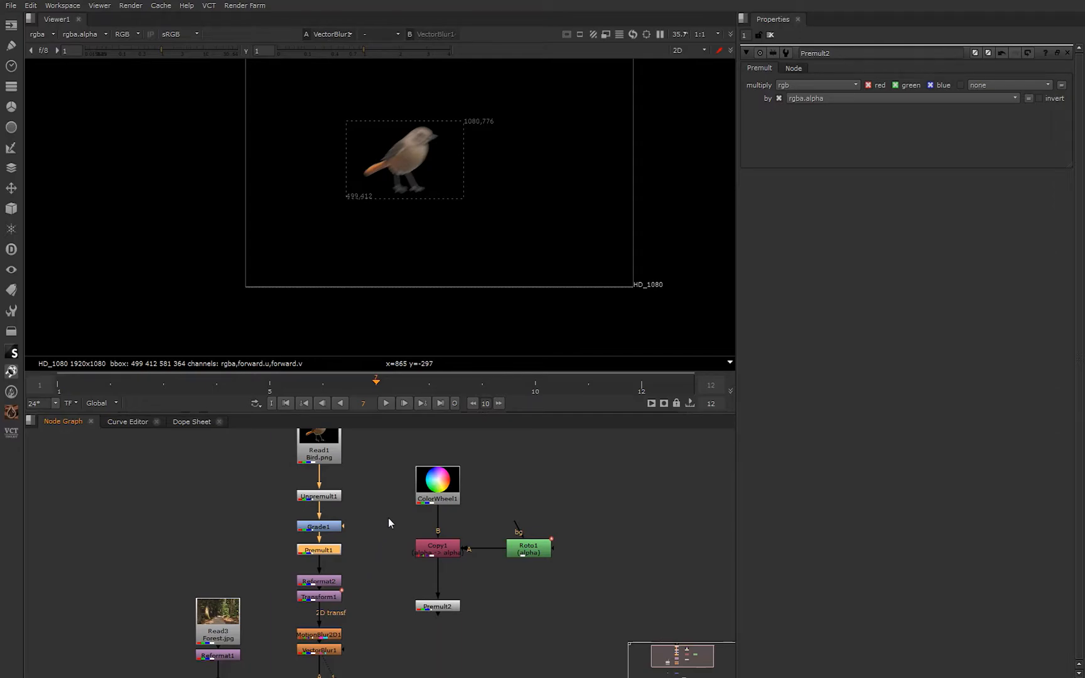
mouse_move(372, 541)
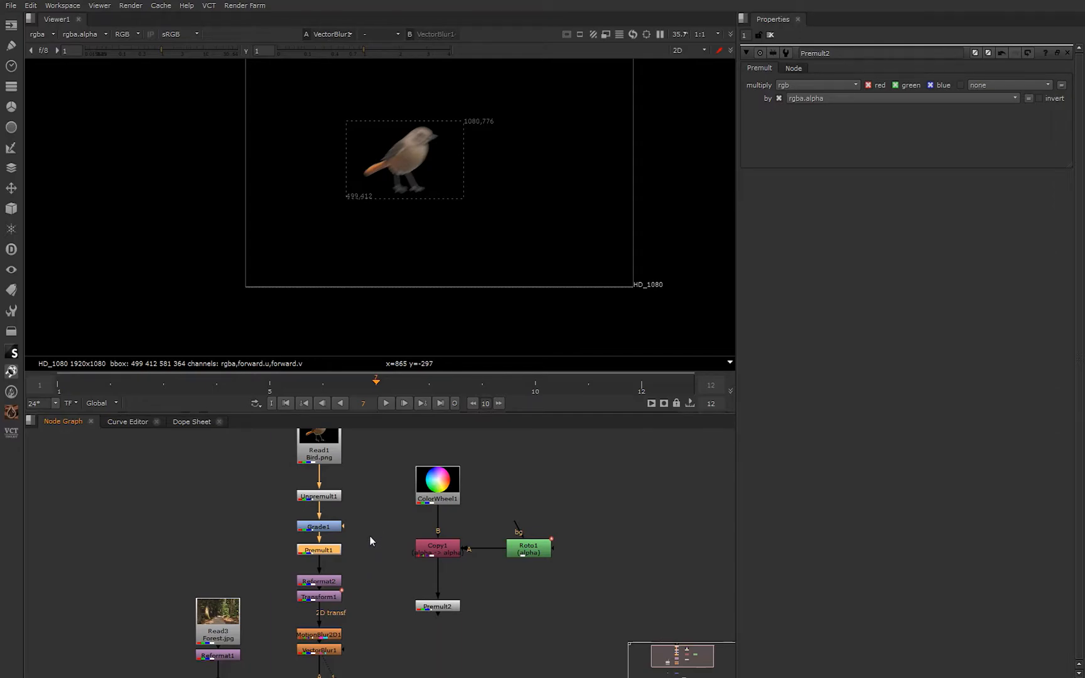
mouse_move(378, 540)
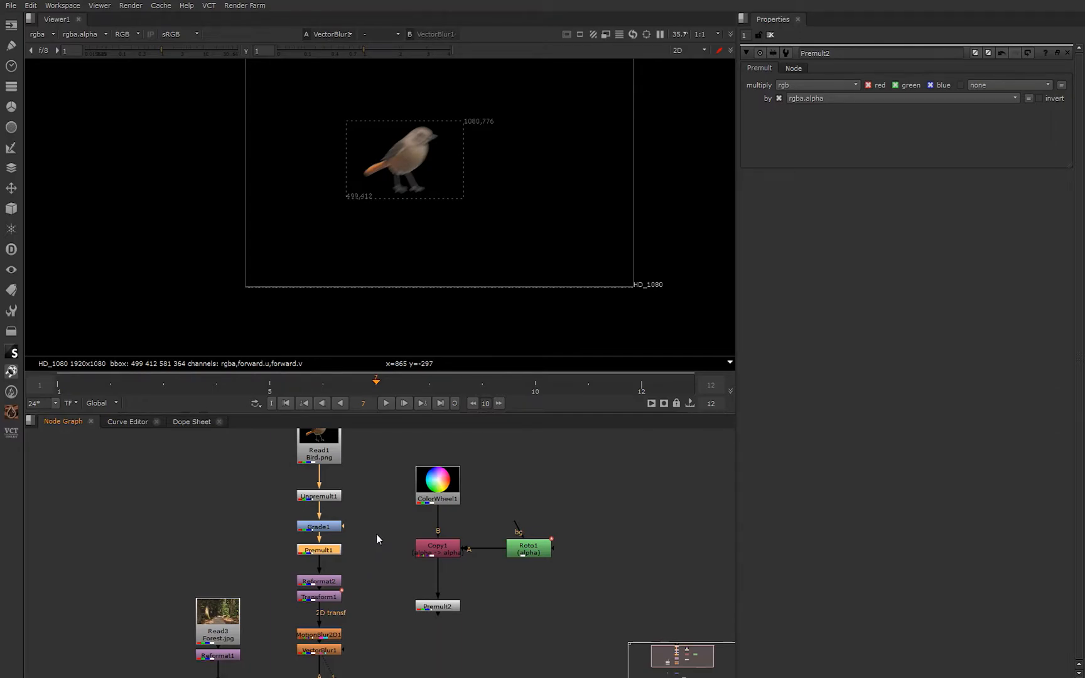
mouse_move(387, 529)
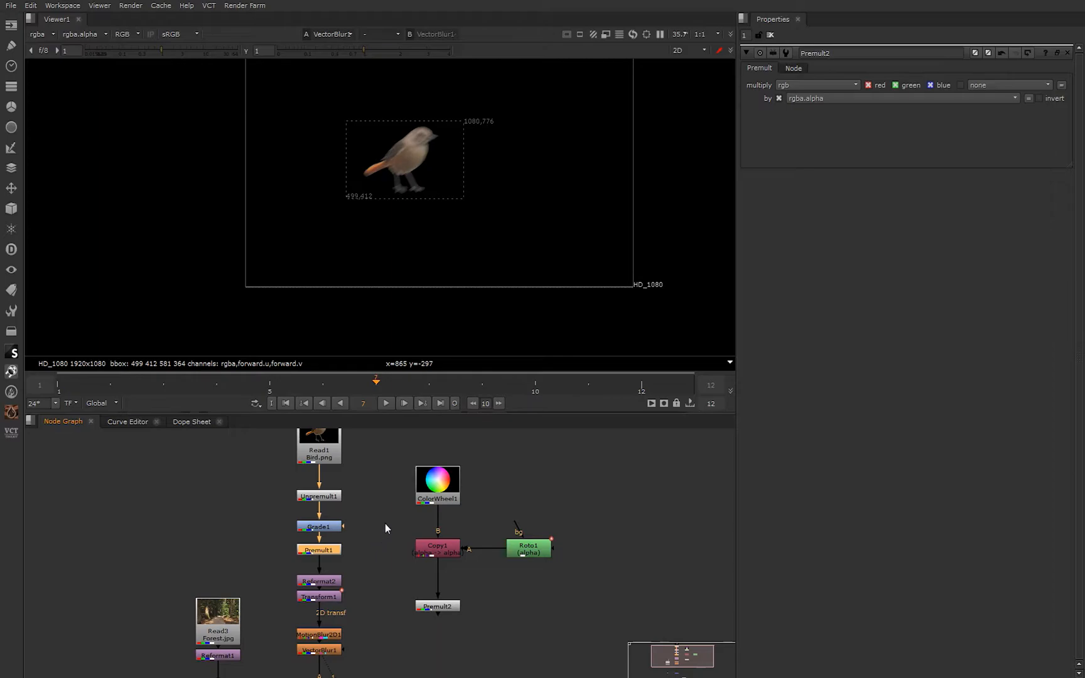
mouse_move(359, 560)
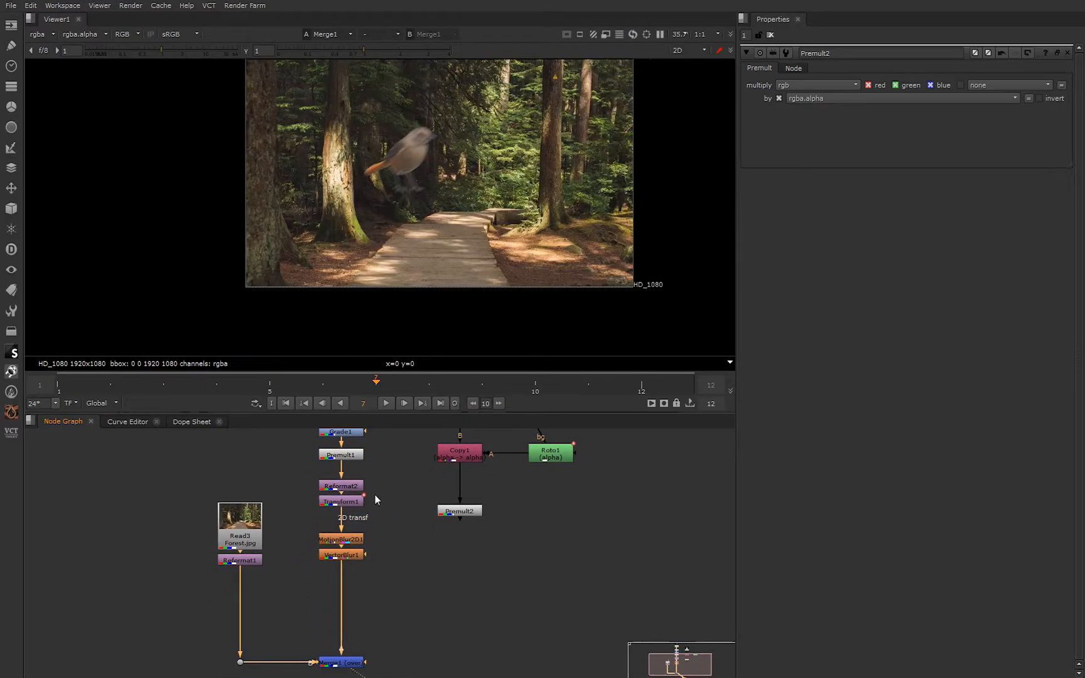
mouse_move(334, 352)
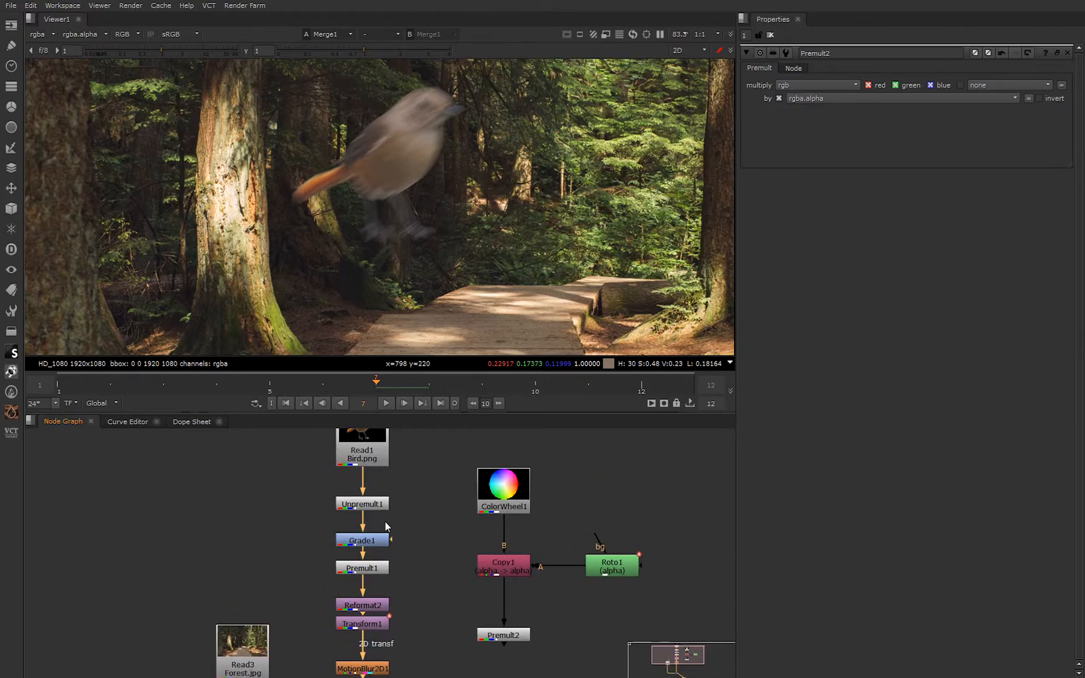
- View Merge1's final composite of the motion-blurred bird over the forest and inspect Premult1's properties
click(363, 503)
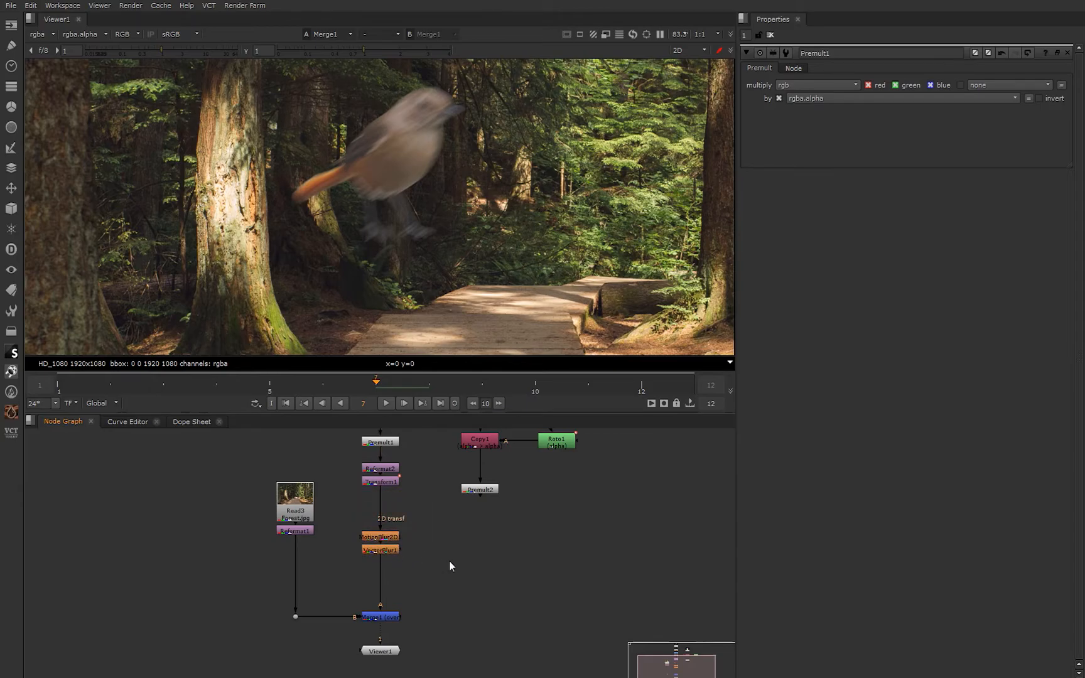
mouse_move(527, 549)
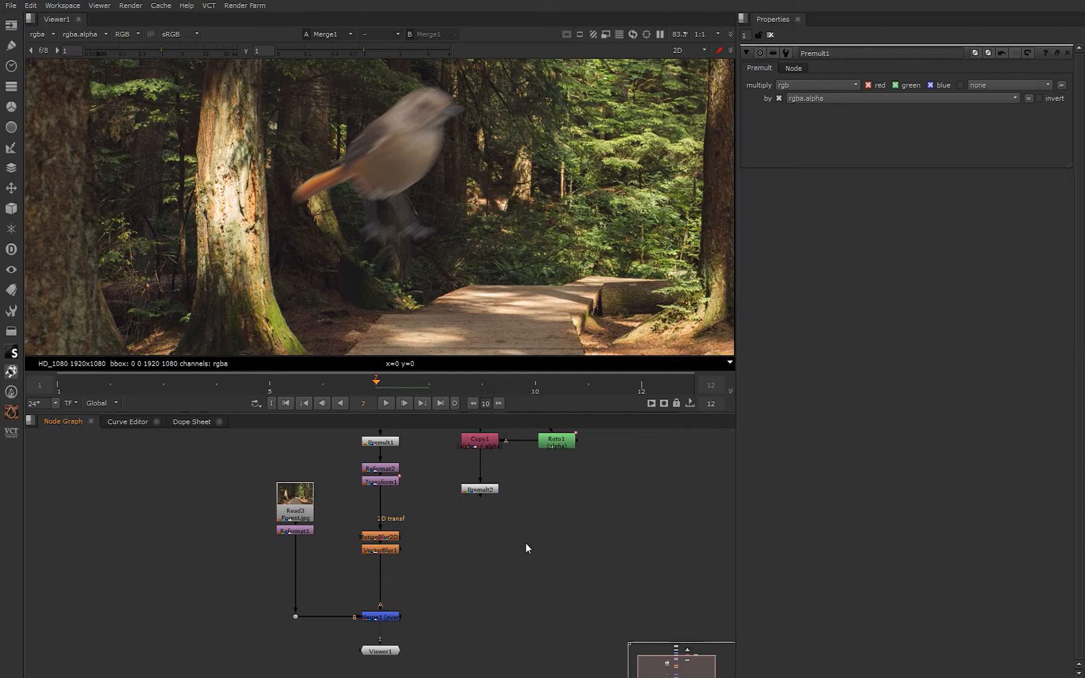
mouse_move(555, 549)
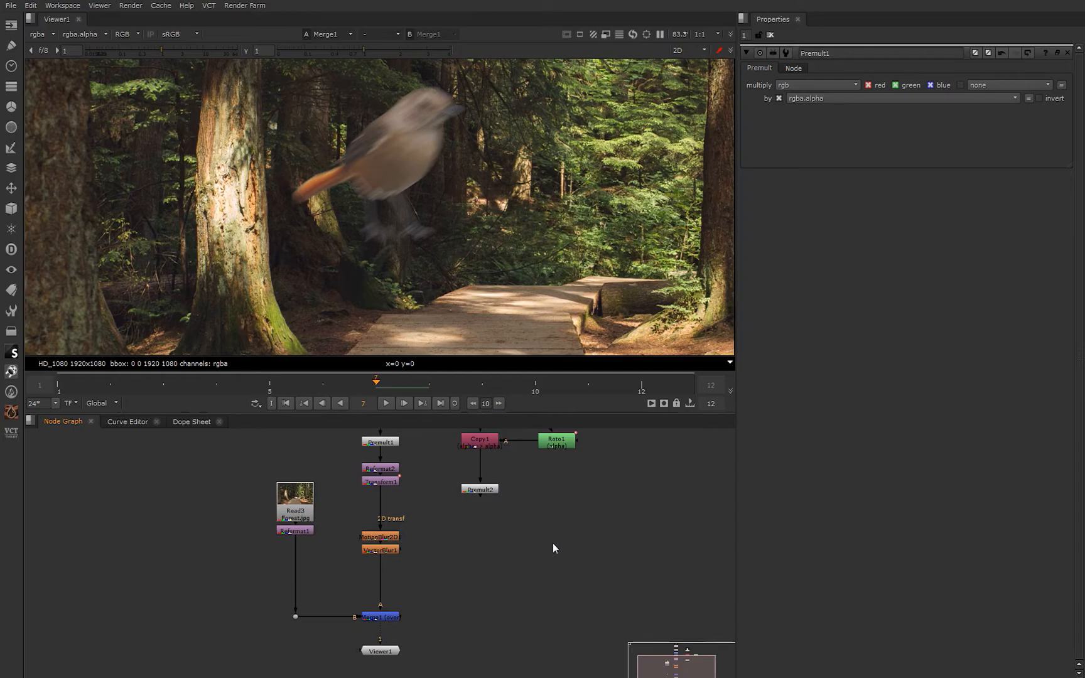
mouse_move(643, 521)
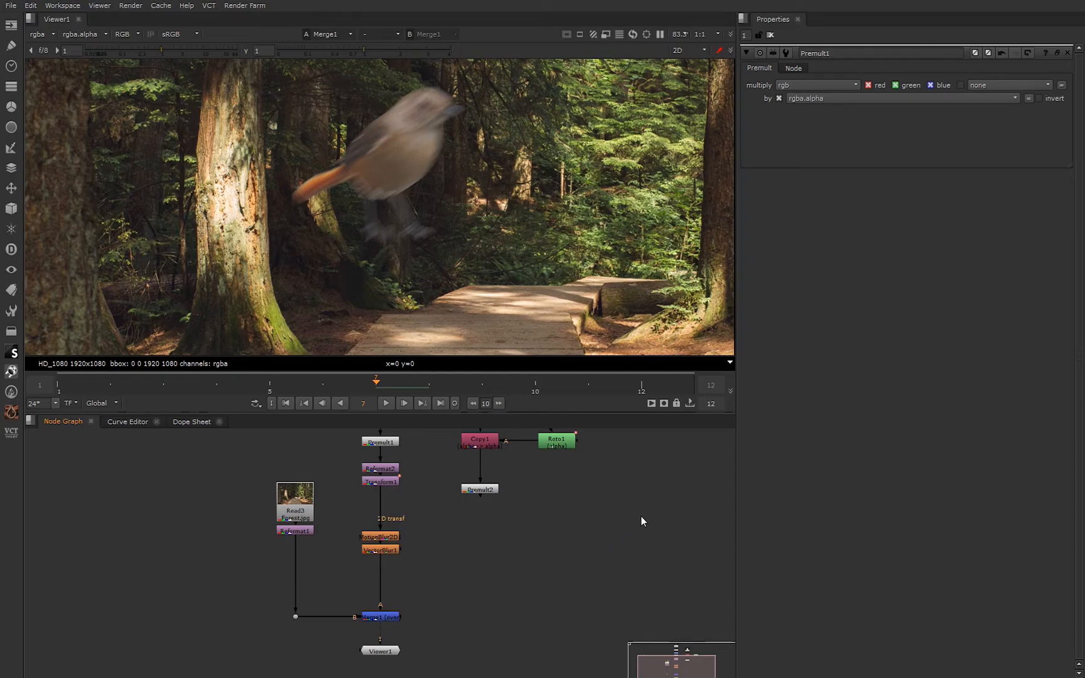